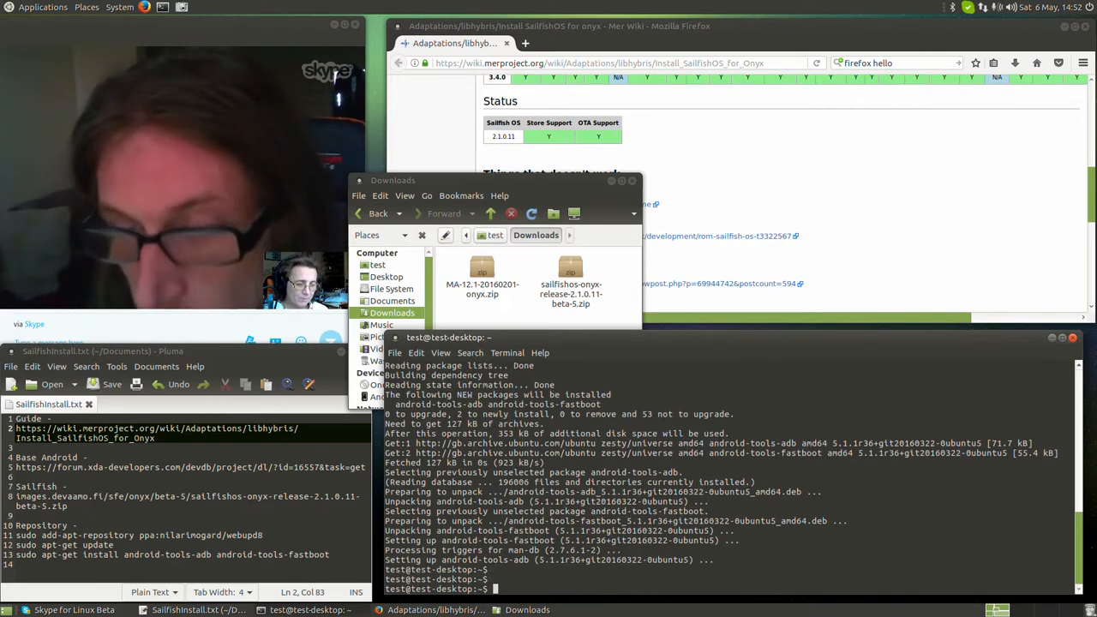
- Run adb devices after the apt-get install finishes, starting the daemon with an empty list
type("adb devices")
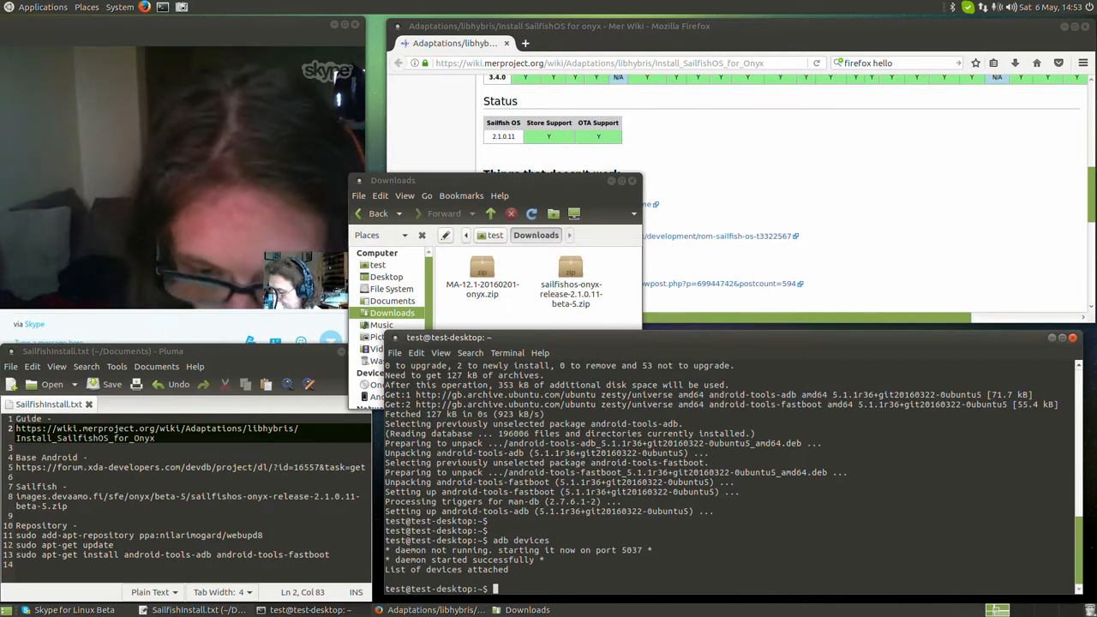
- Rerun adb devices; the attached-devices list is still empty
type("adb devices")
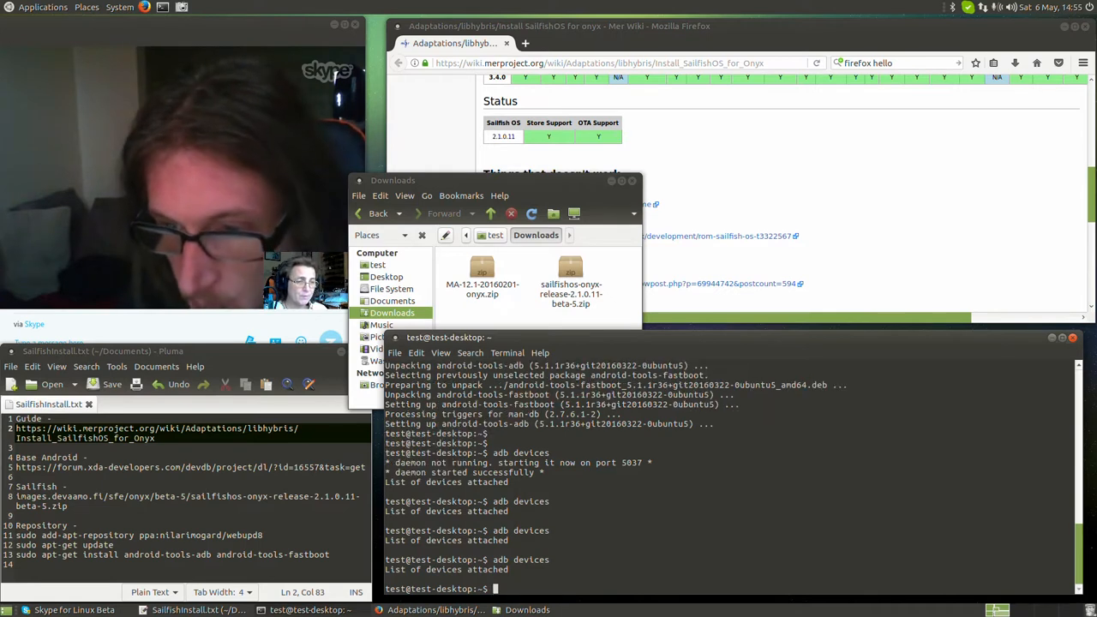
- Run fastboot devices, which reports no permissions for the connected phone
type("fastboot d")
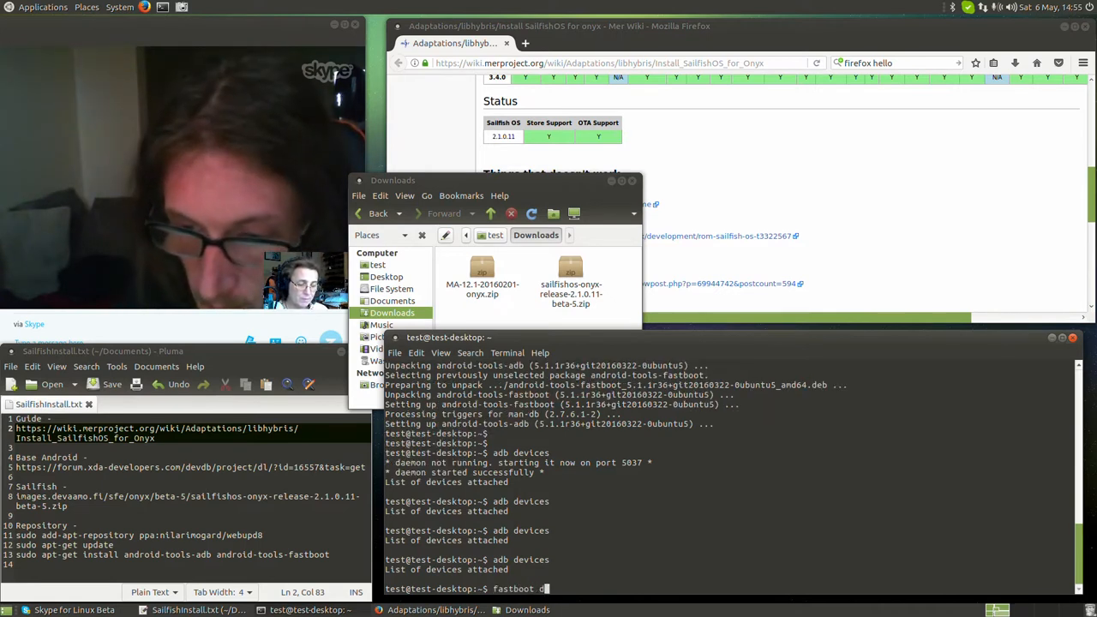
type("evc")
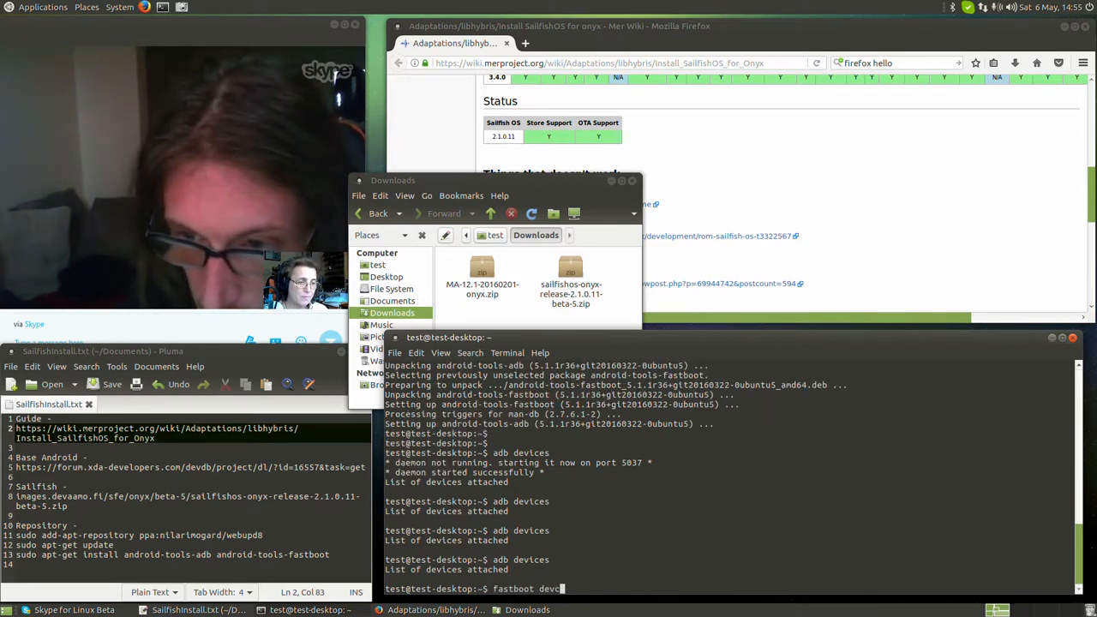
key("Return")
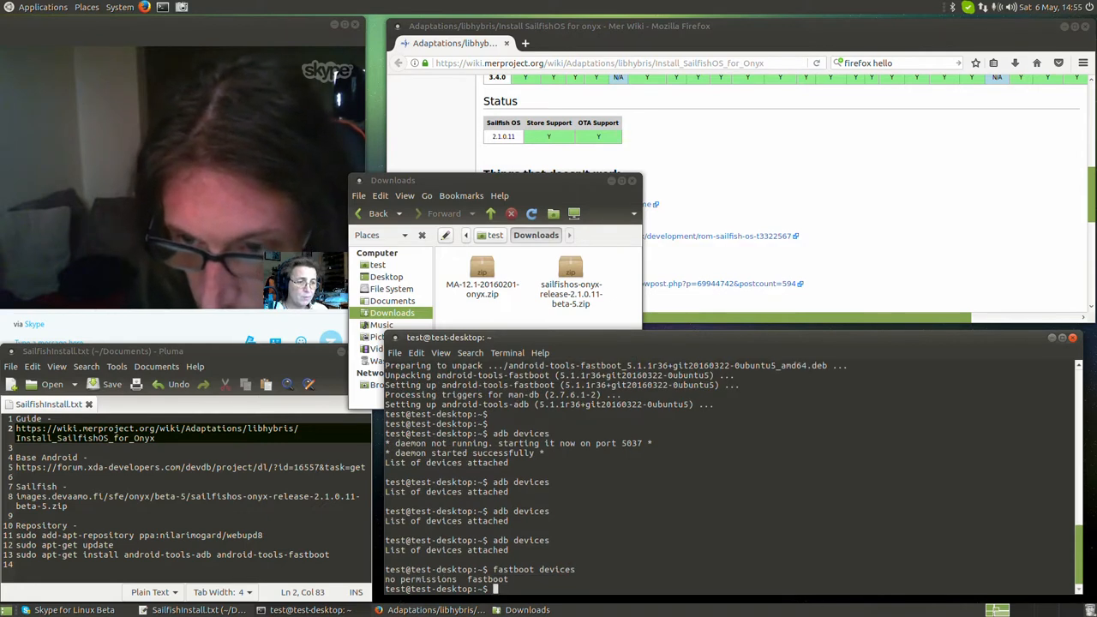
type("fastboot devices")
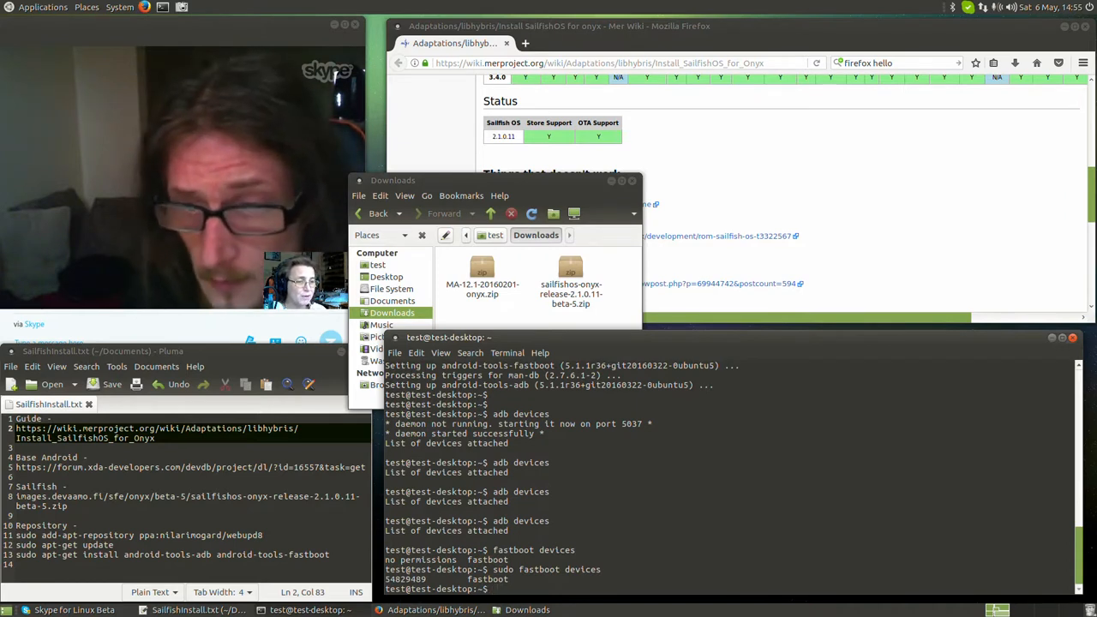
- Run sudo fastboot devices, which now lists device serial 54829489
type("fastboot devices")
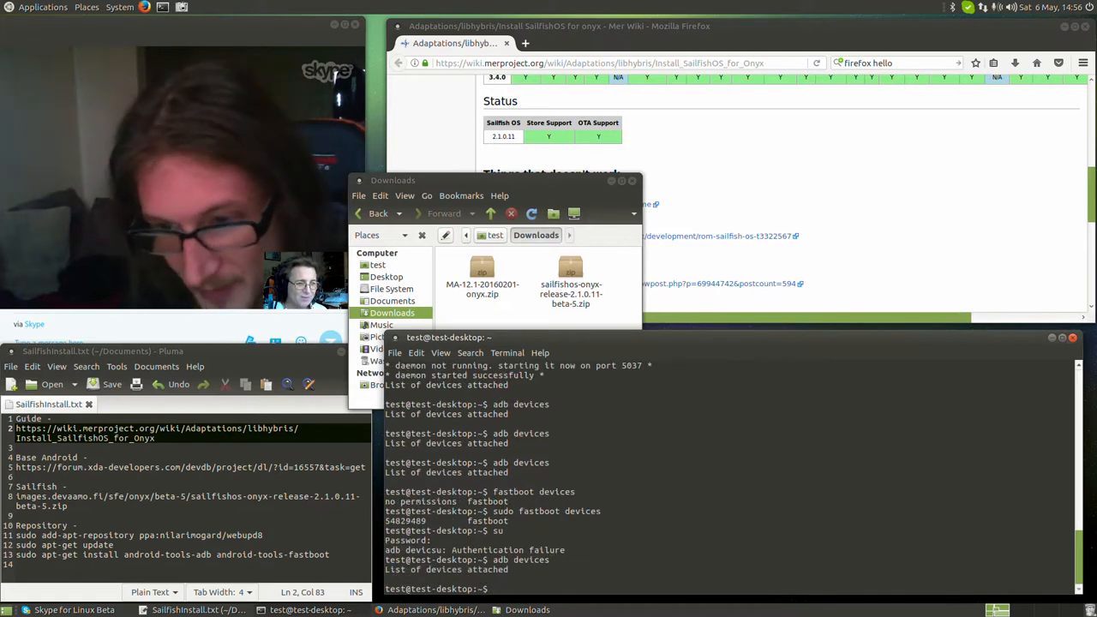
type("fastboot devices")
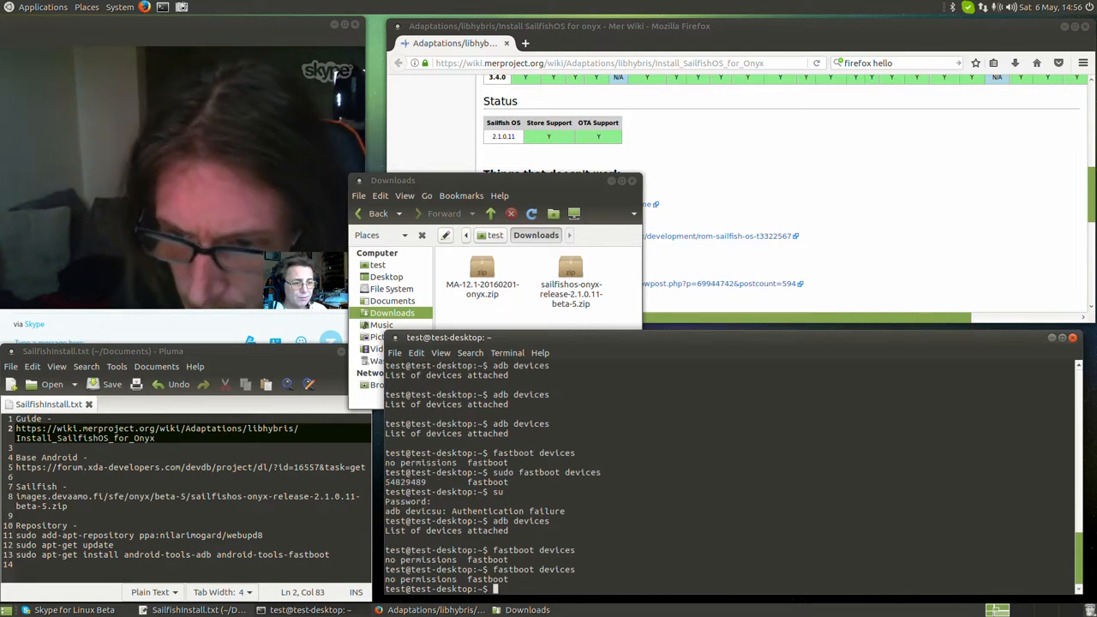
type("fastboot devices")
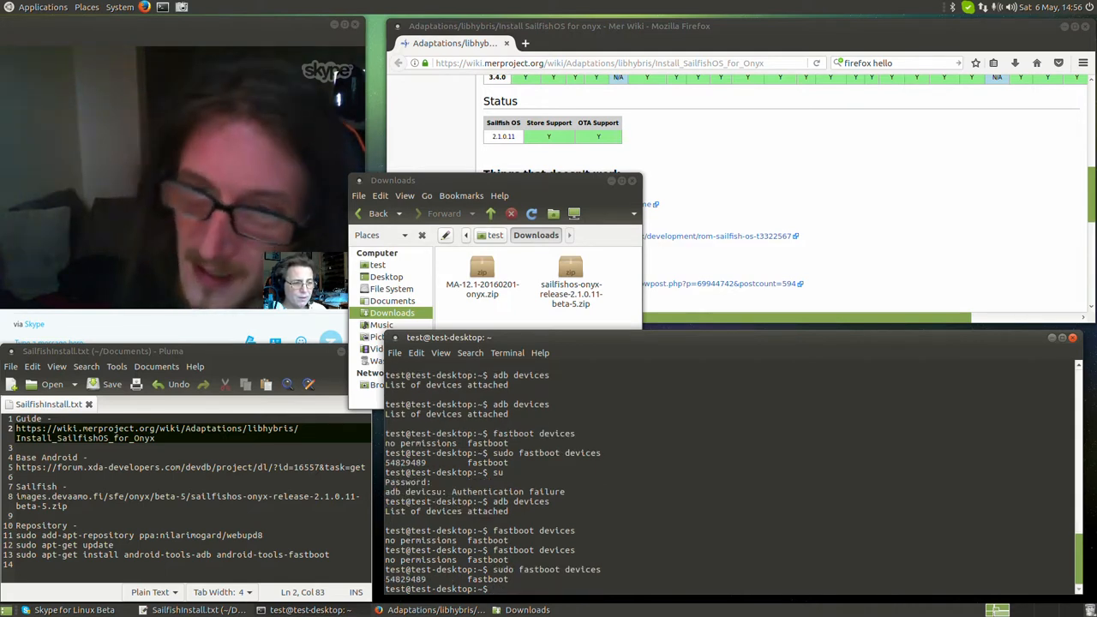
- Set a root password with sudo passwd root, switch to root with su and list fastboot device 54829489
type("su")
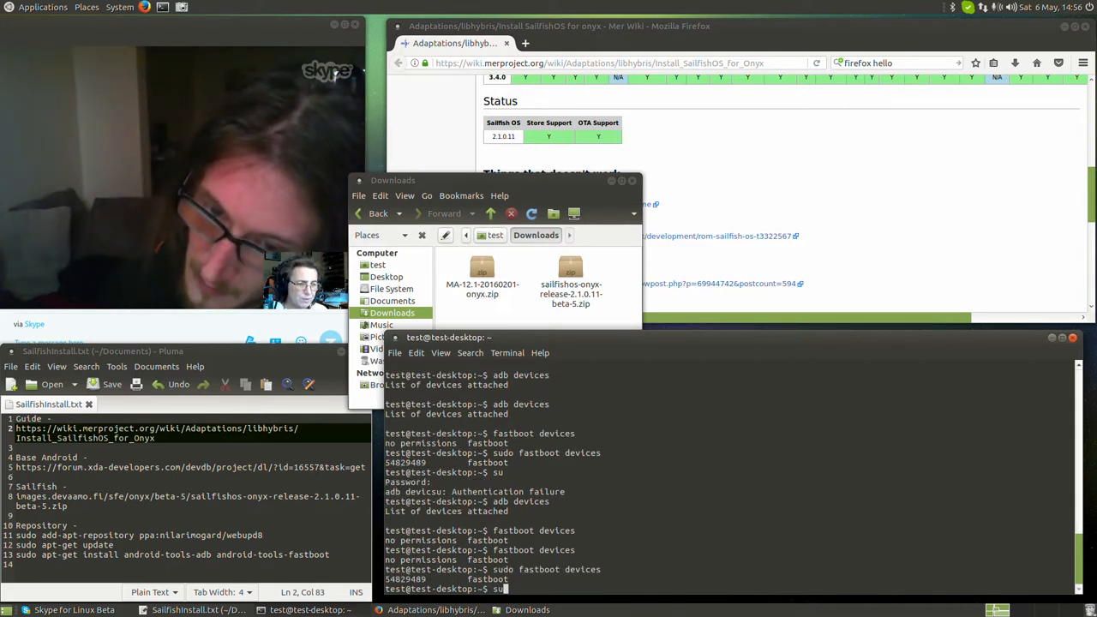
key("Return")
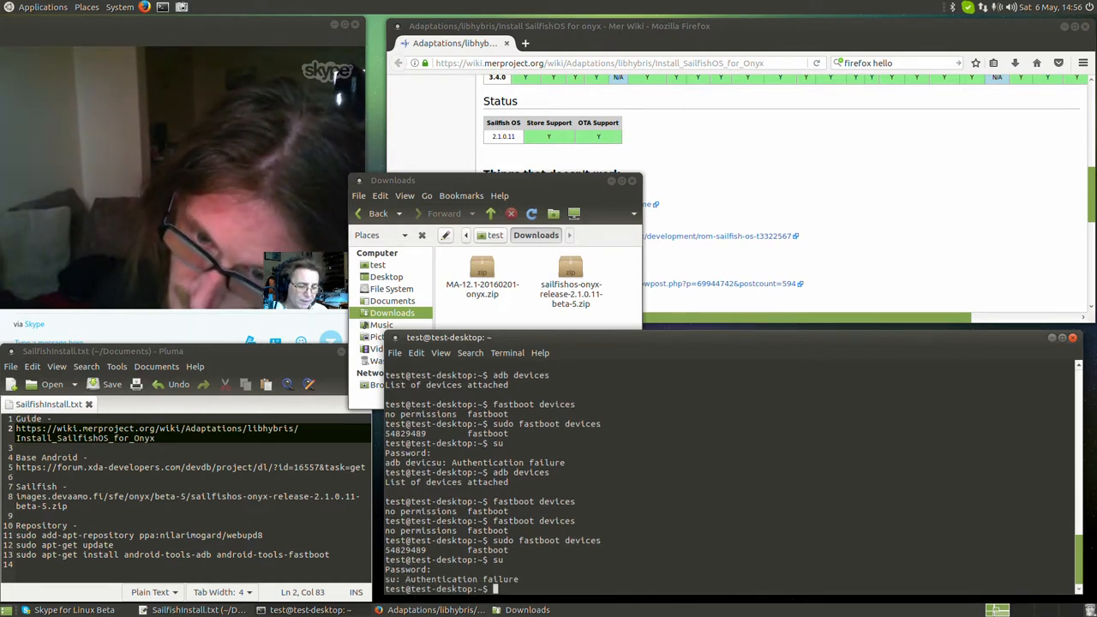
type("sudo passwd root")
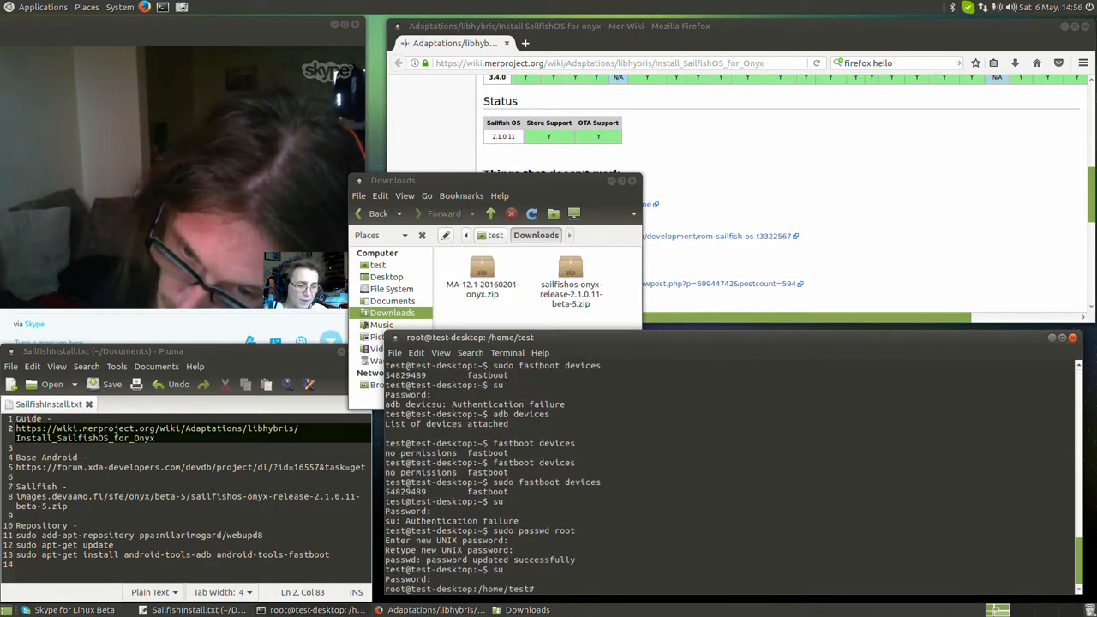
type("fastboot devices")
type("adb devices")
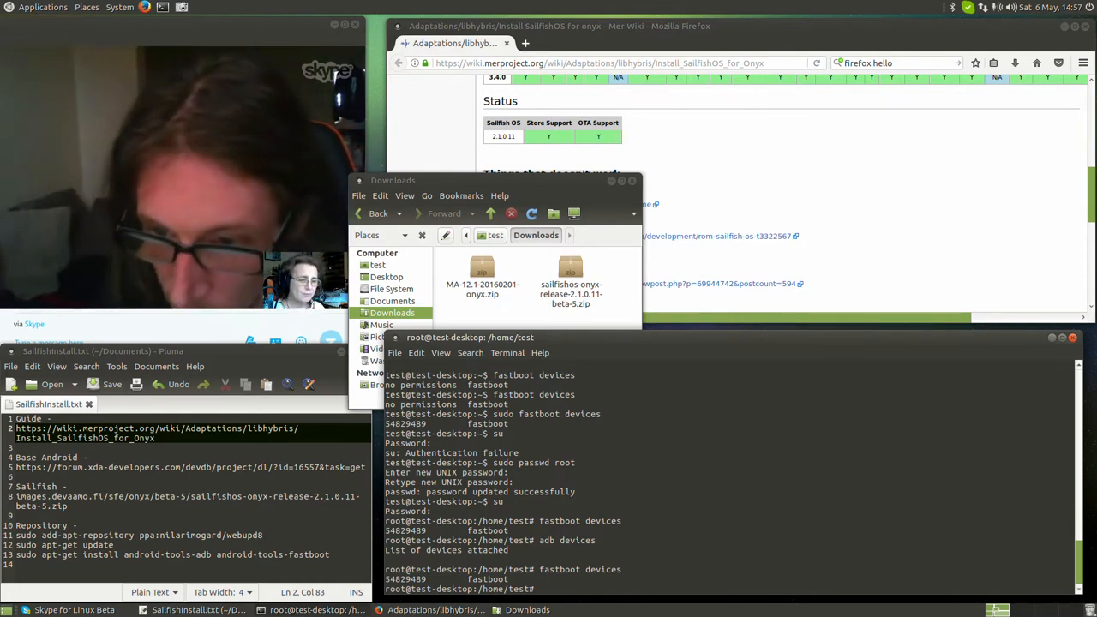
- Run fastboot oem-unlock as root, read the printed usage text and enter the command again
type("fastboot")
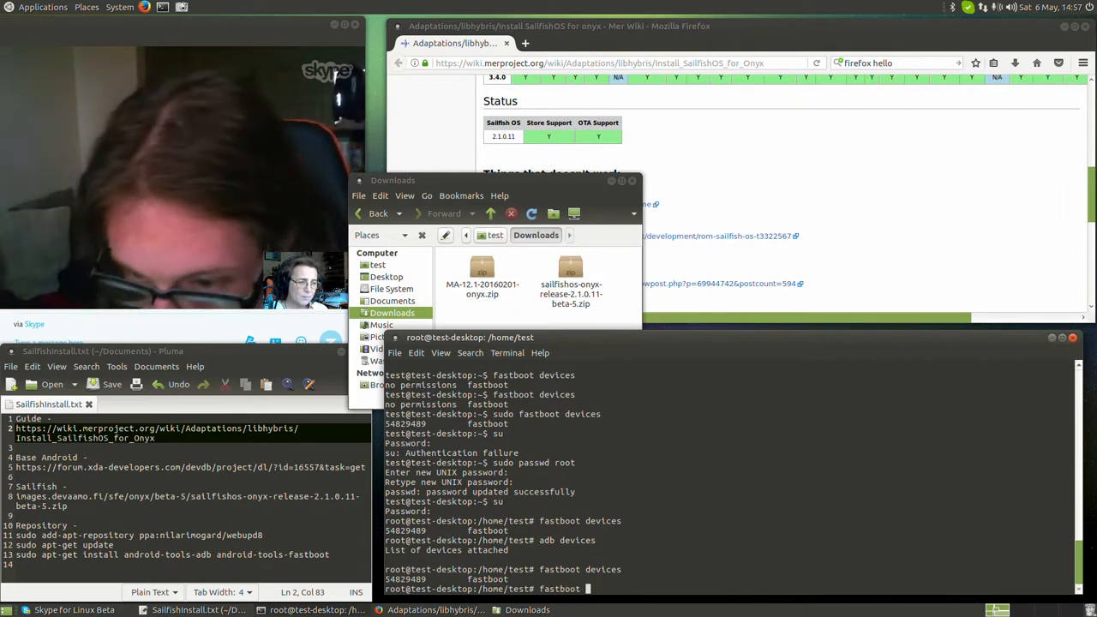
type("oem-unlock")
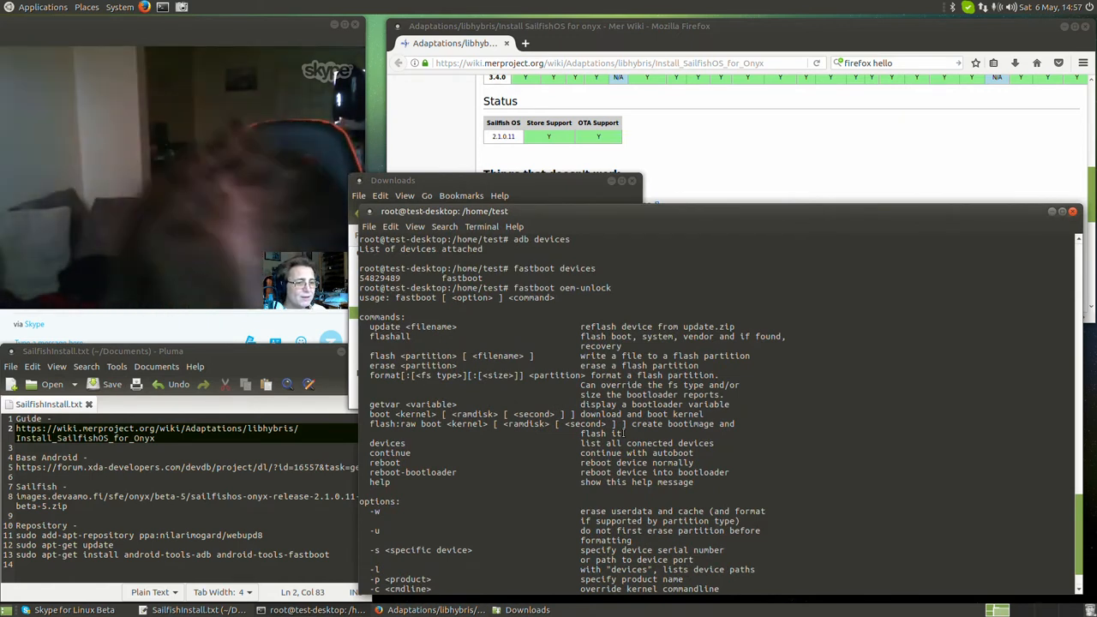
scroll("down", 3)
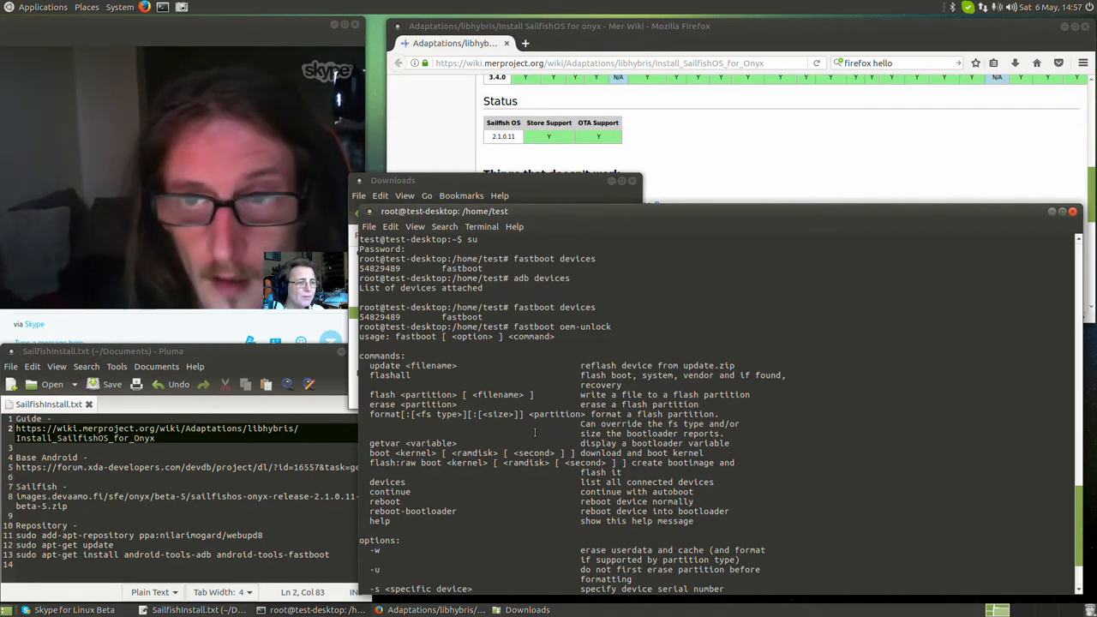
scroll("down", 3)
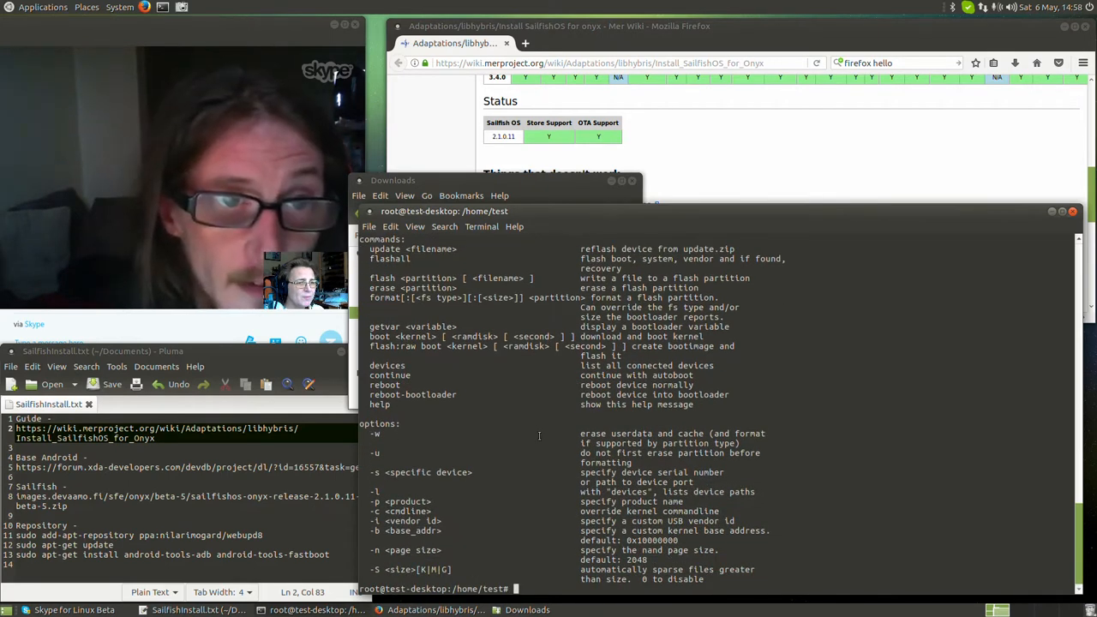
type("fastboot oem-unlock")
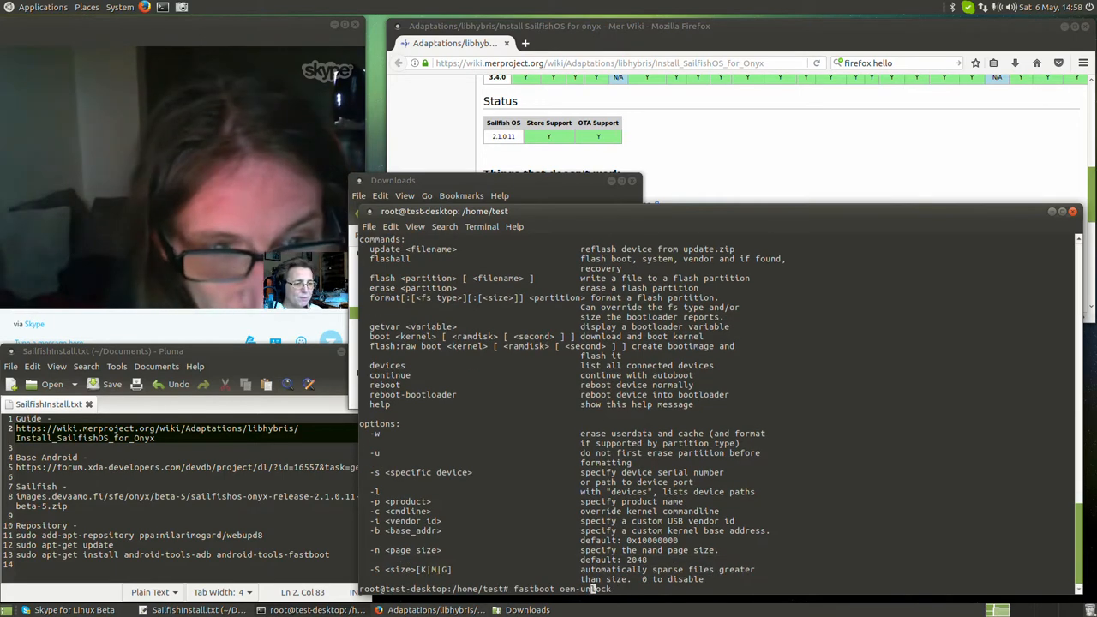
key("Return")
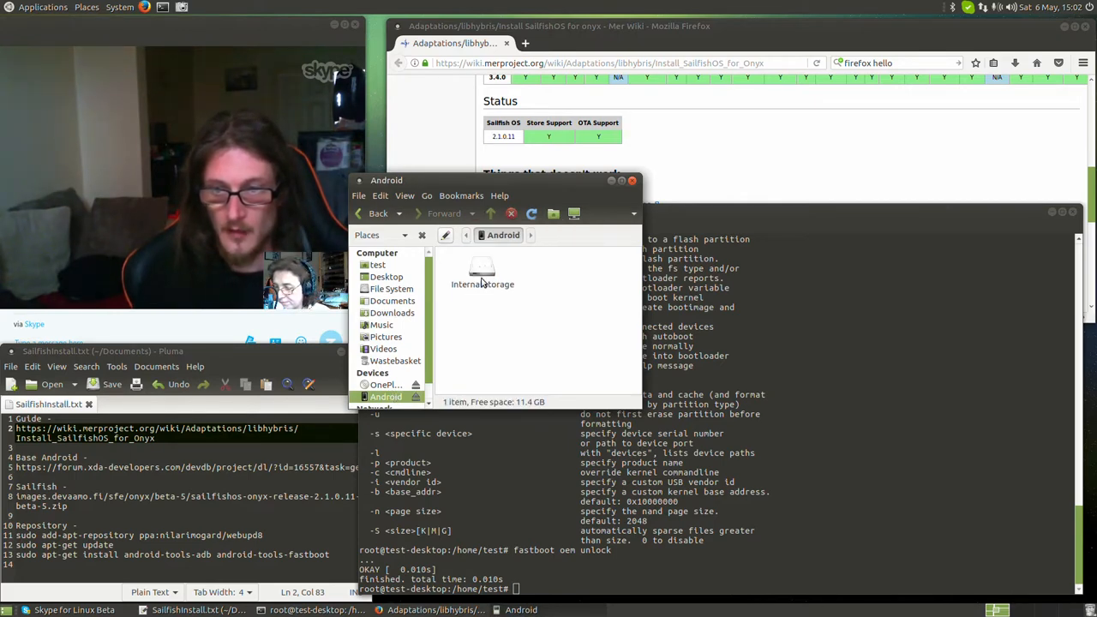
- Copy the cm-12.1 and sailfishos-onyx zips into the phone's Internal storage Download folder
double_click(482, 271)
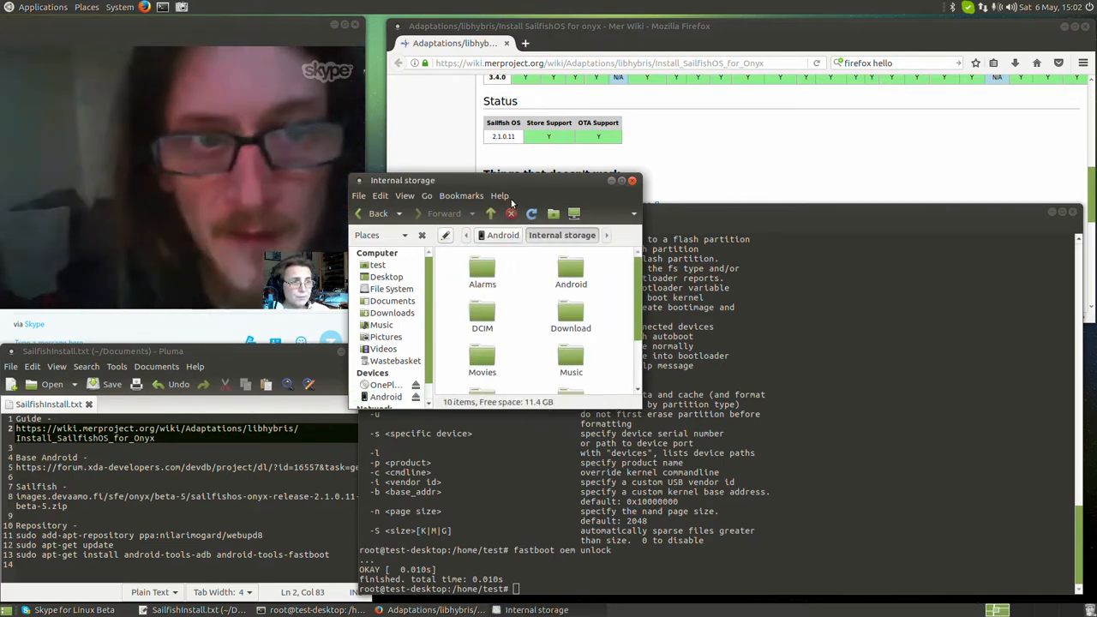
left_click(86, 7)
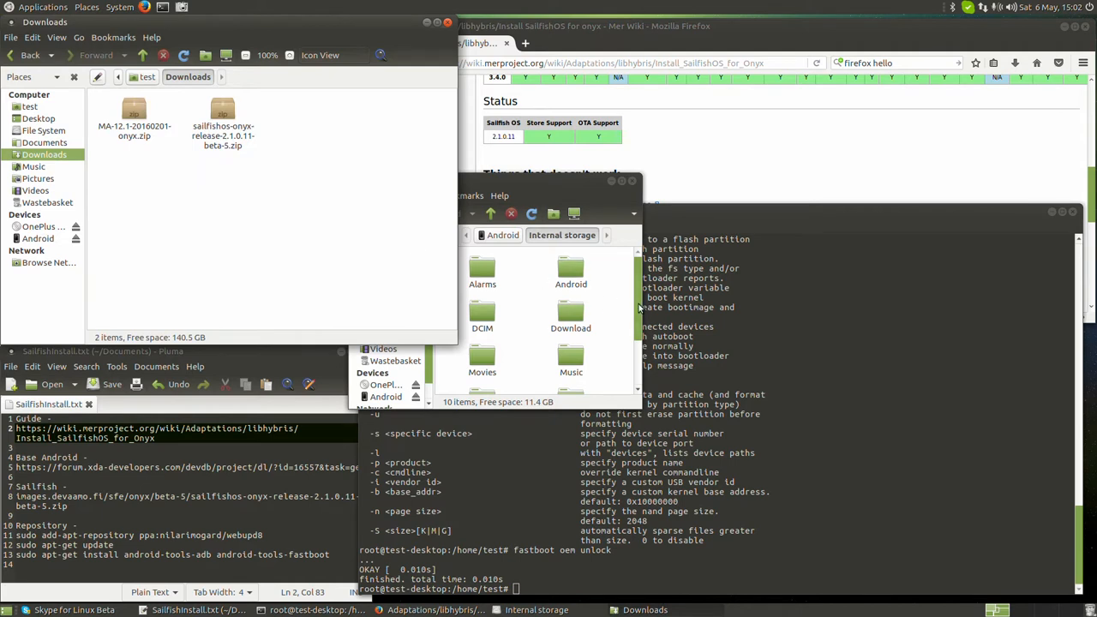
double_click(570, 312)
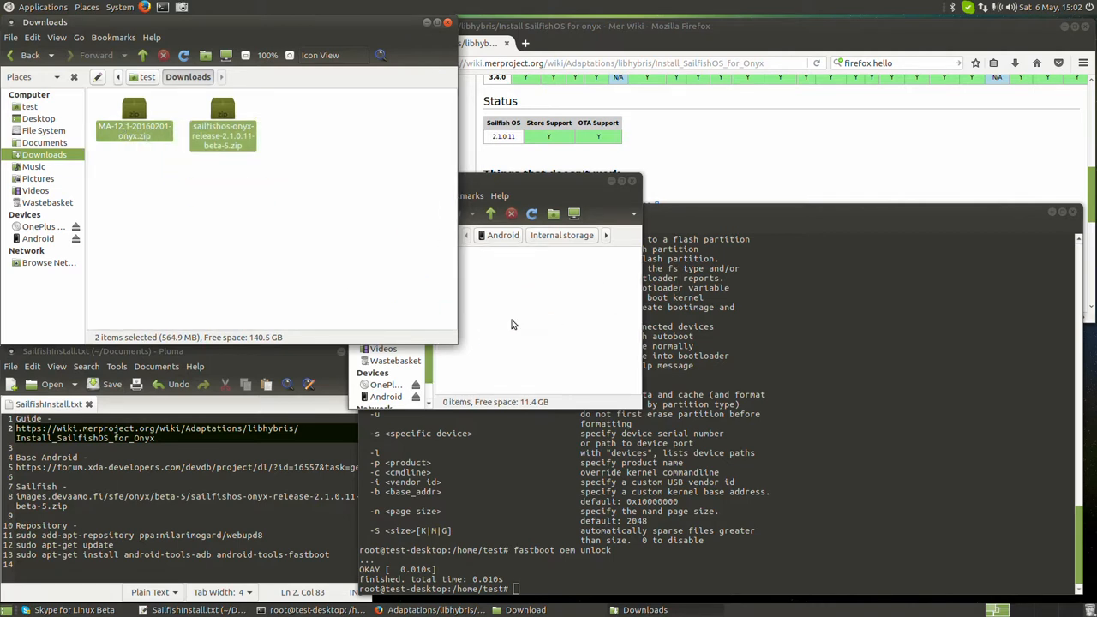
mouse_move(511, 324)
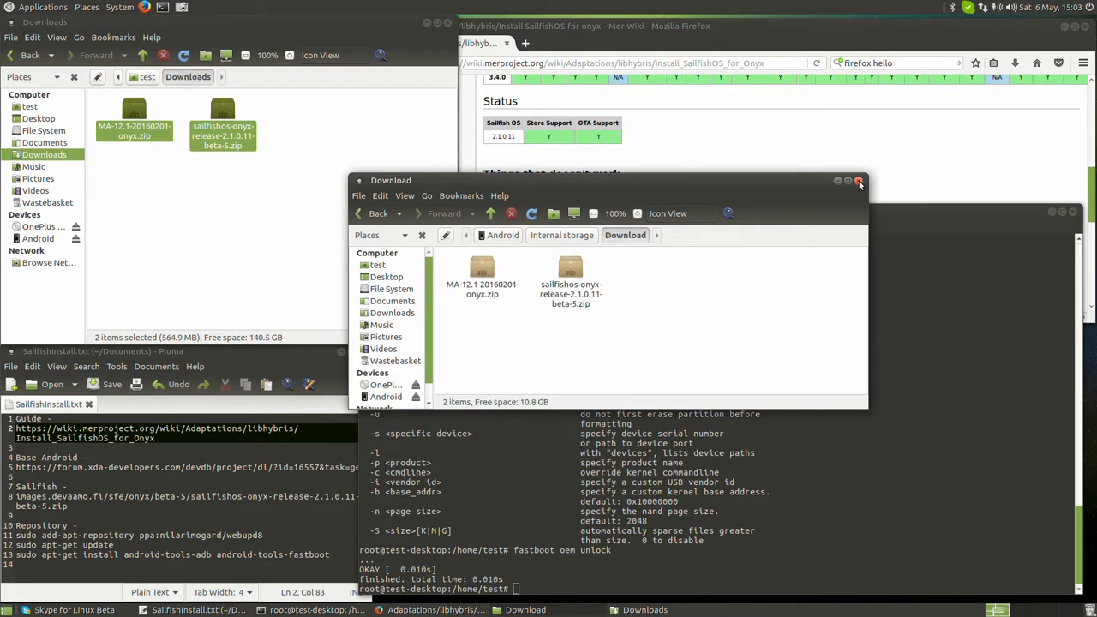
left_click(860, 181)
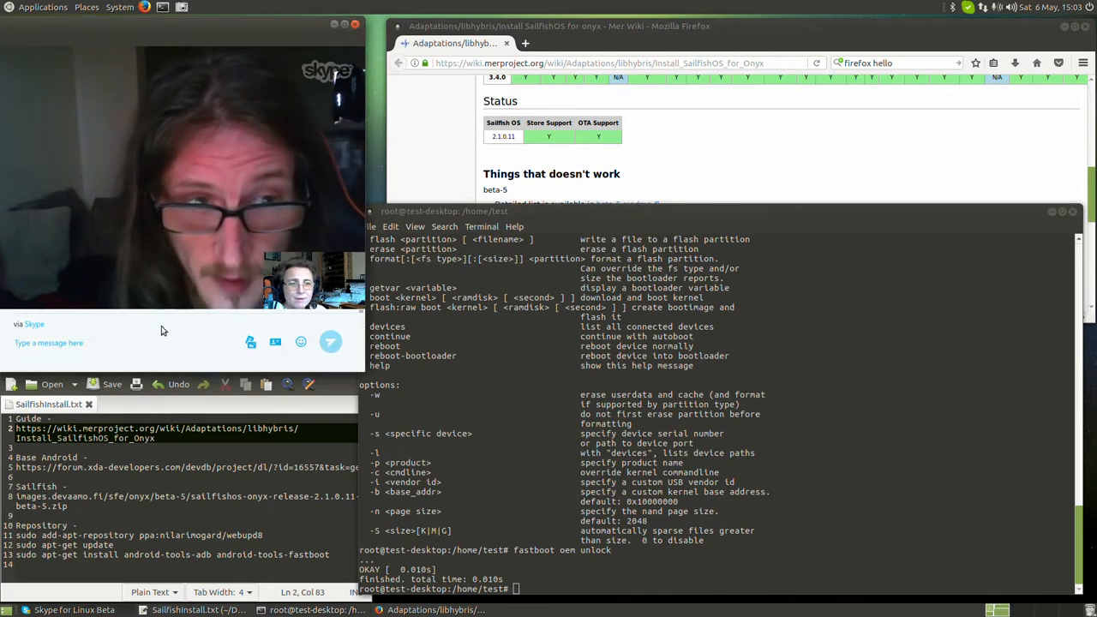
mouse_move(161, 367)
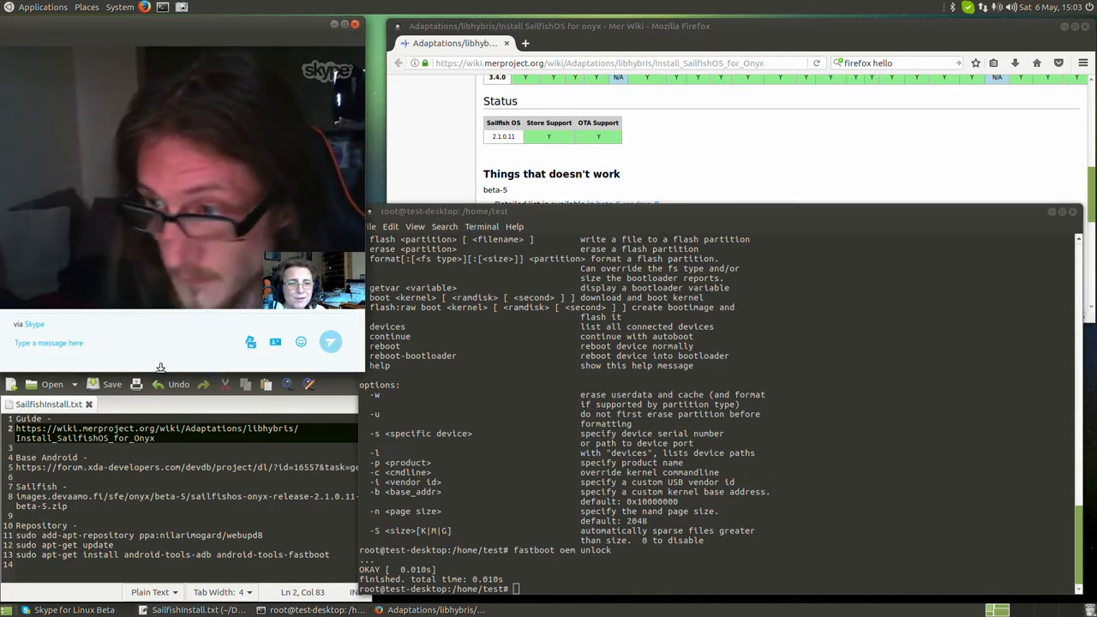
mouse_move(178, 384)
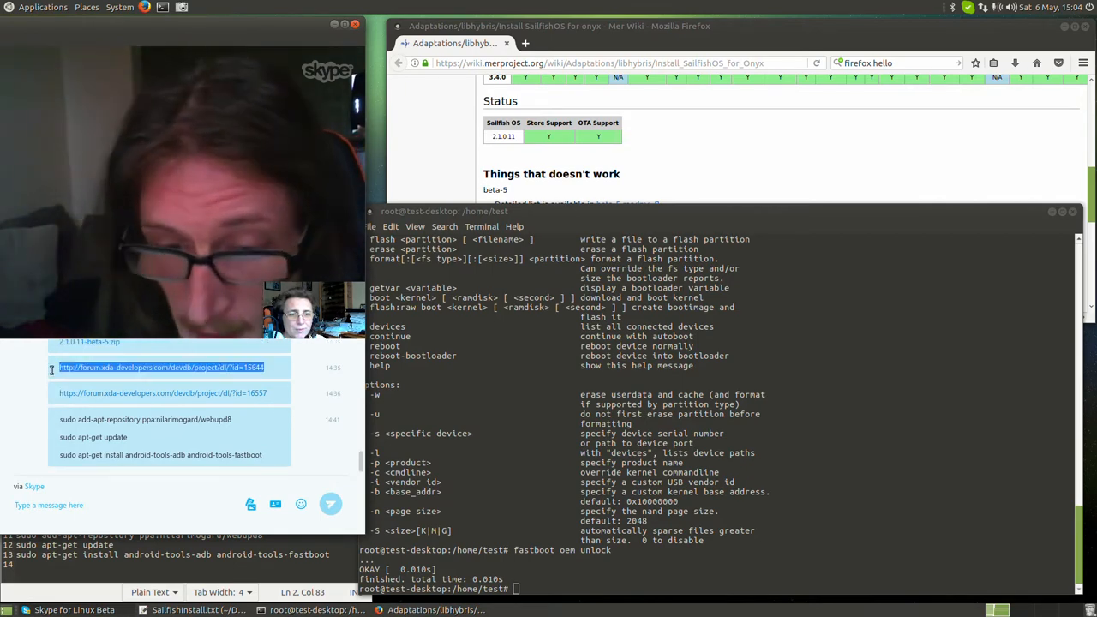
- Open a blank Firefox tab for the recovery download link
left_click(524, 43)
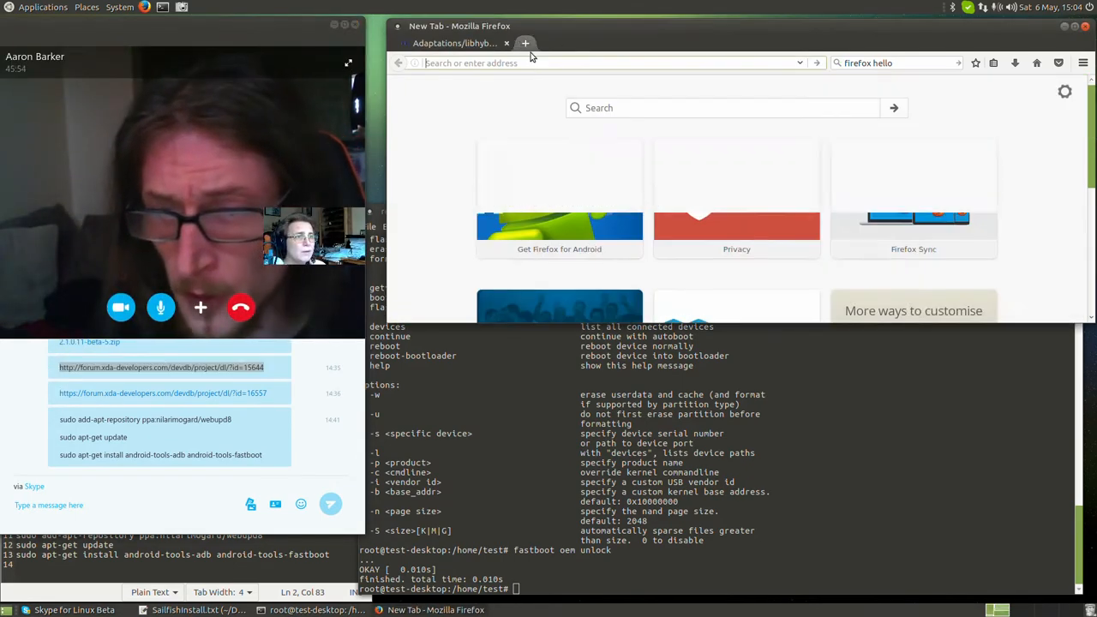
- Open the xda TWRP recovery page, start the direct download of recovery-twrp.img and note its link in Pluma
left_click(161, 367)
type("T")
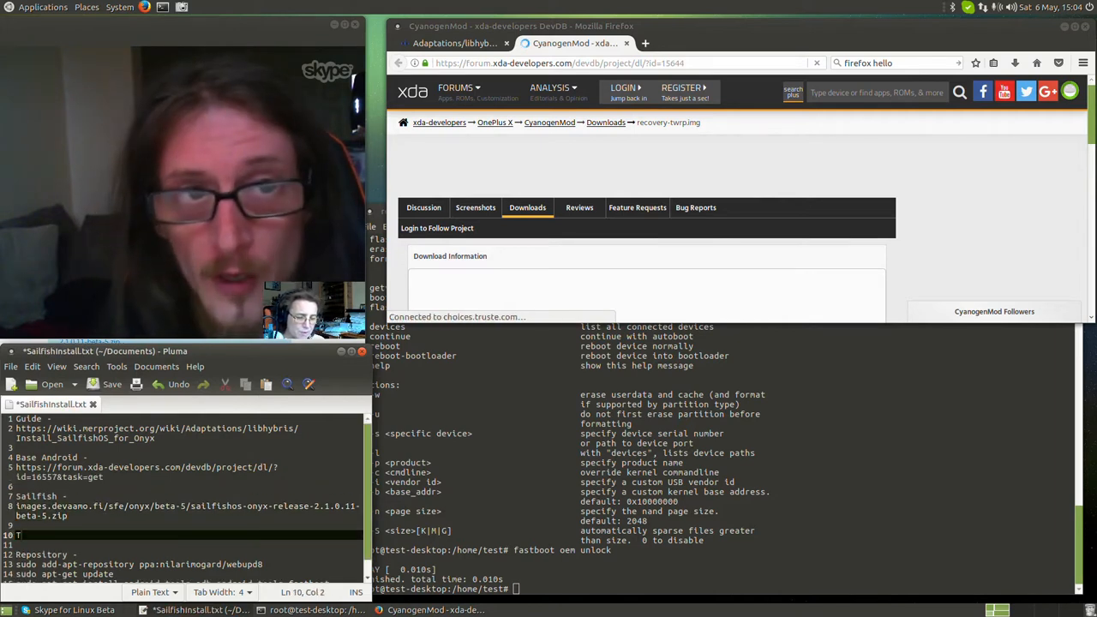
type("werp Recovery Image -")
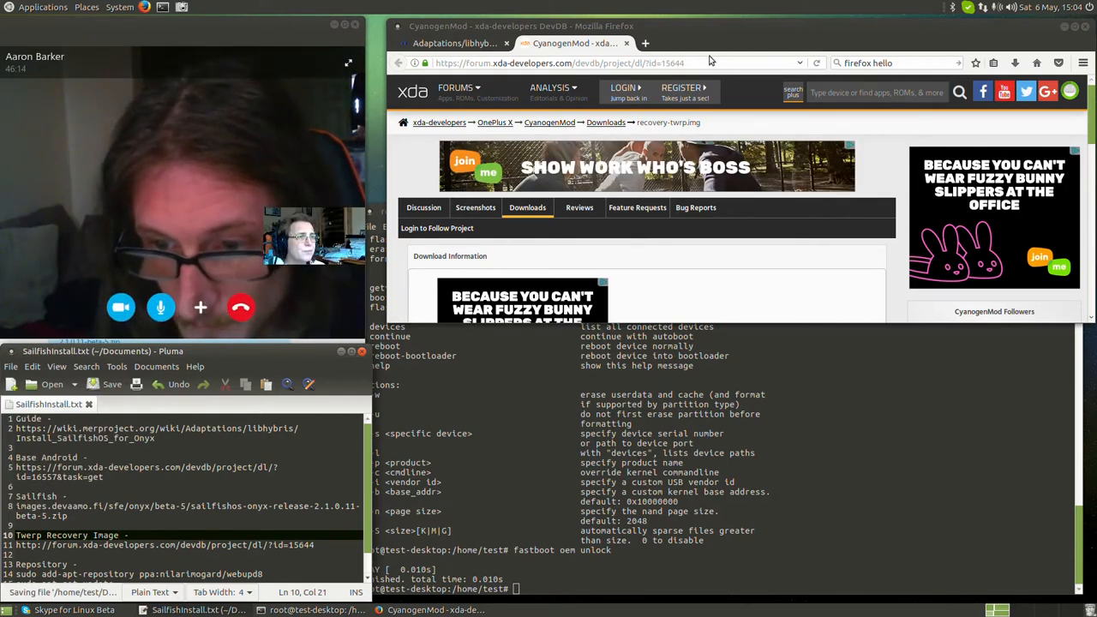
scroll("down", 3)
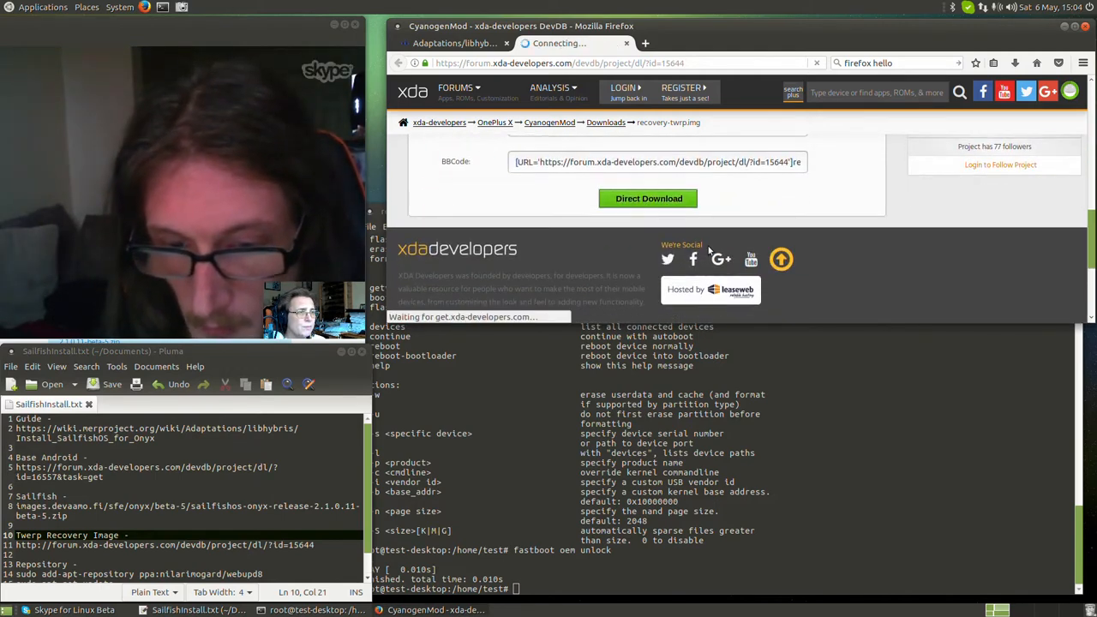
left_click(648, 198)
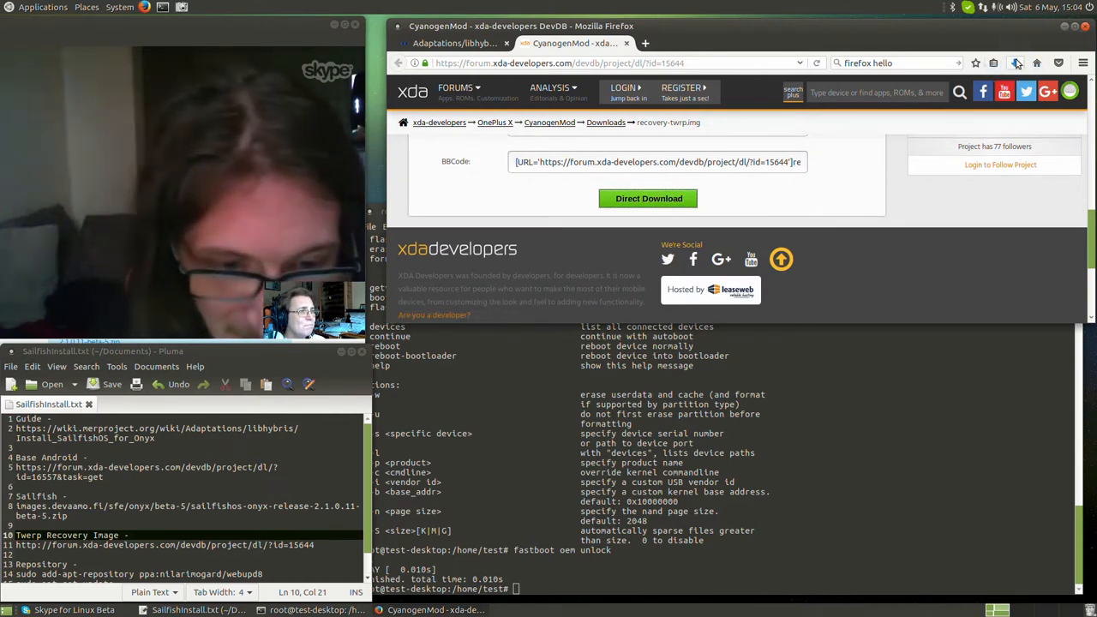
left_click(1015, 62)
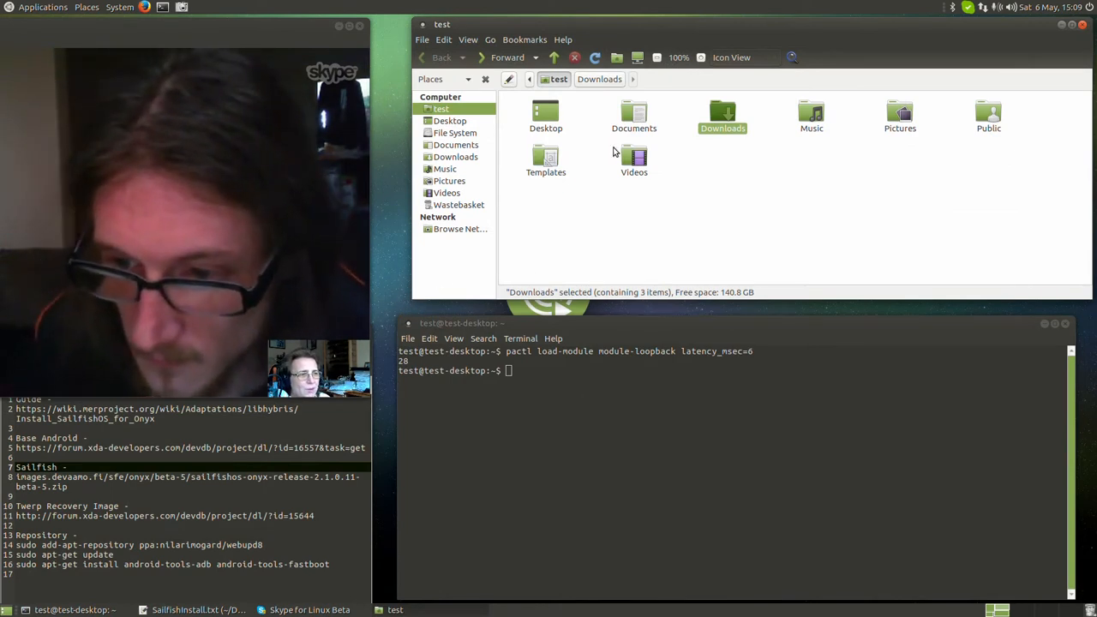
- Rename recovery-twrp.img to rec.img with mv after a failed ren attempt
right_click(545, 117)
type("ls")
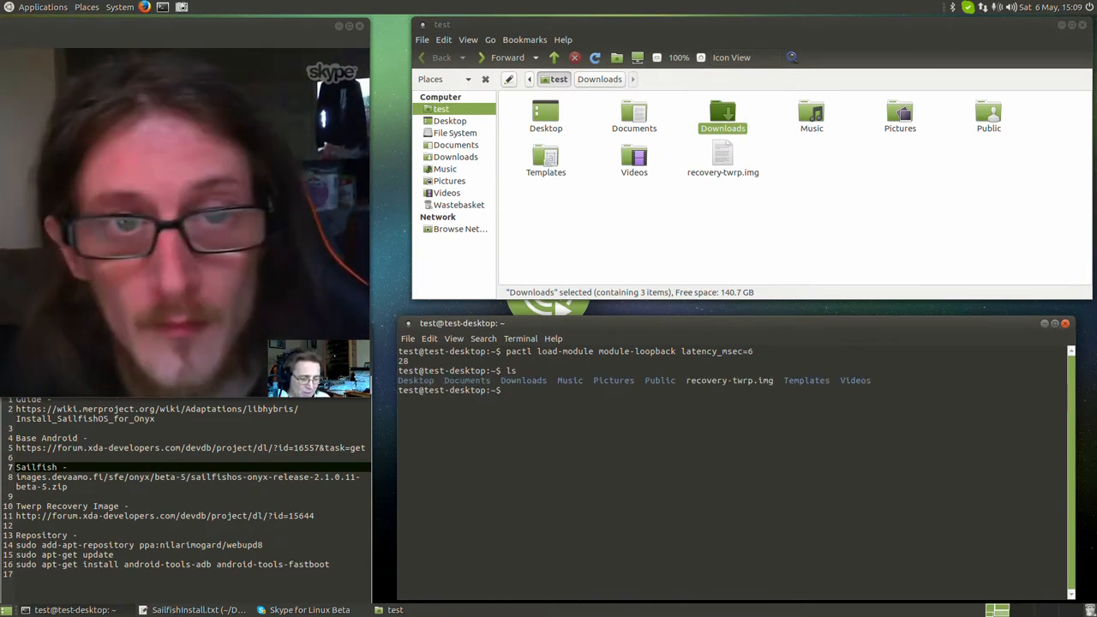
type("ren")
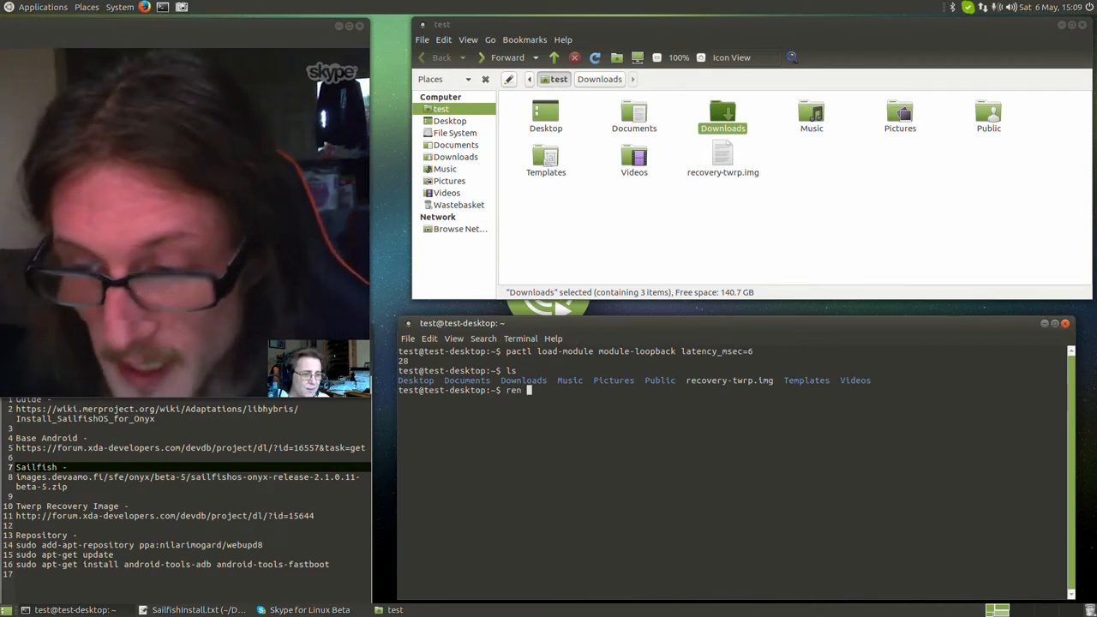
type("recovery-twrp.img")
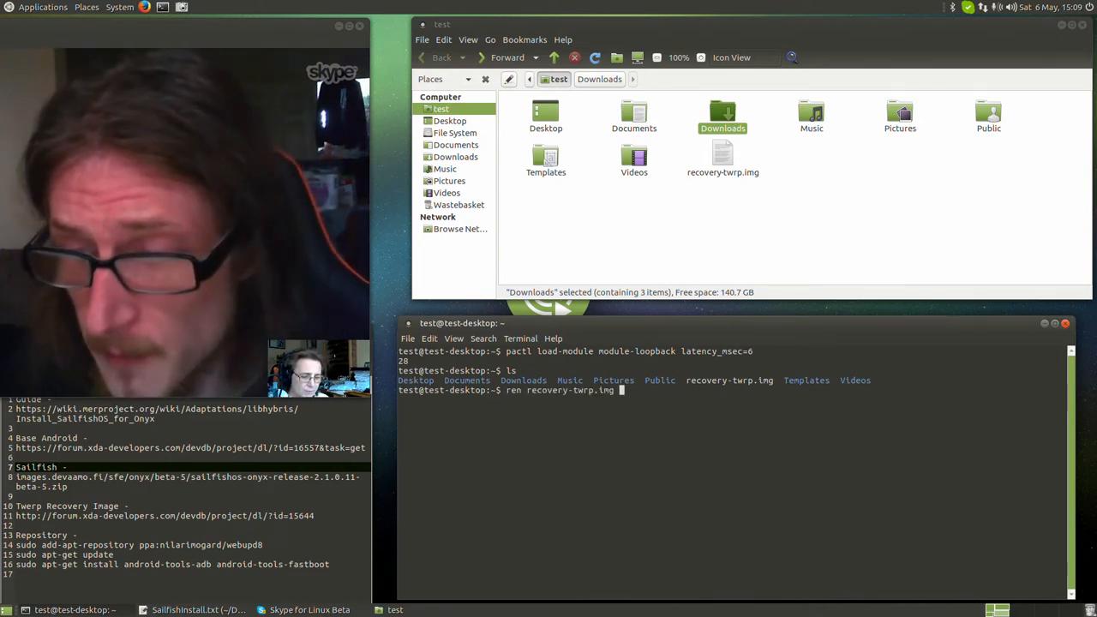
type("rec.img")
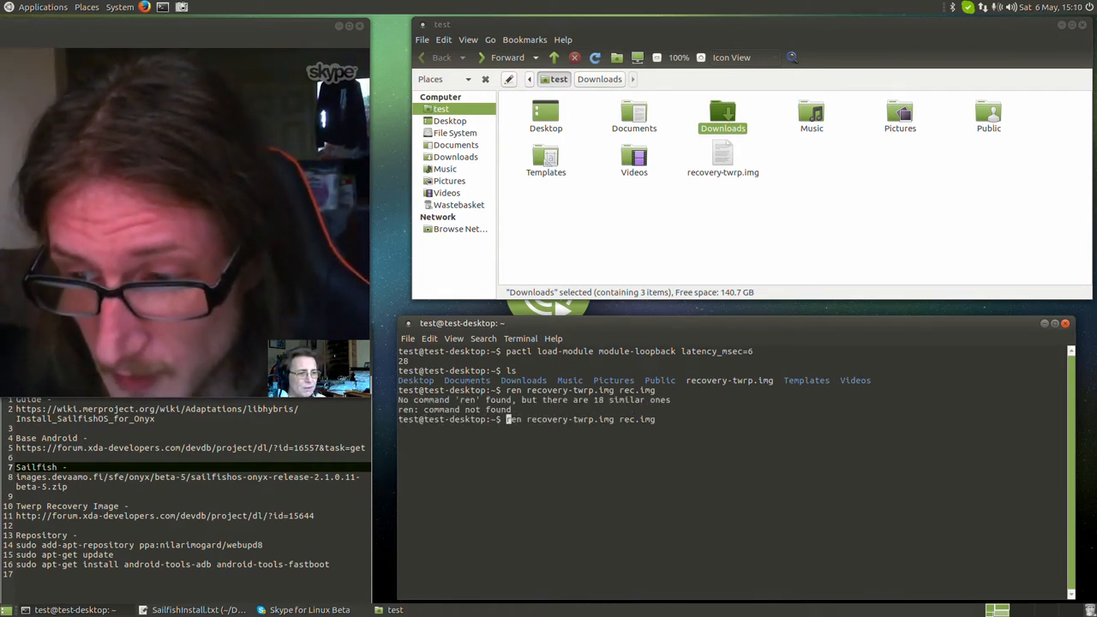
type("mv")
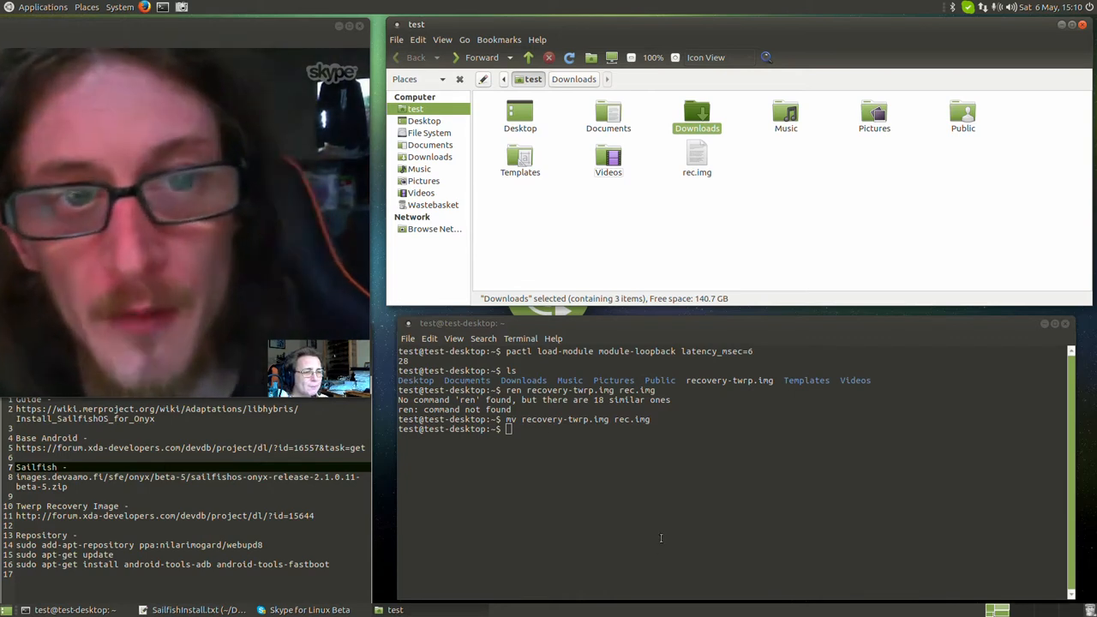
- Confirm as root that fastboot devices lists the phone
type("fastboo")
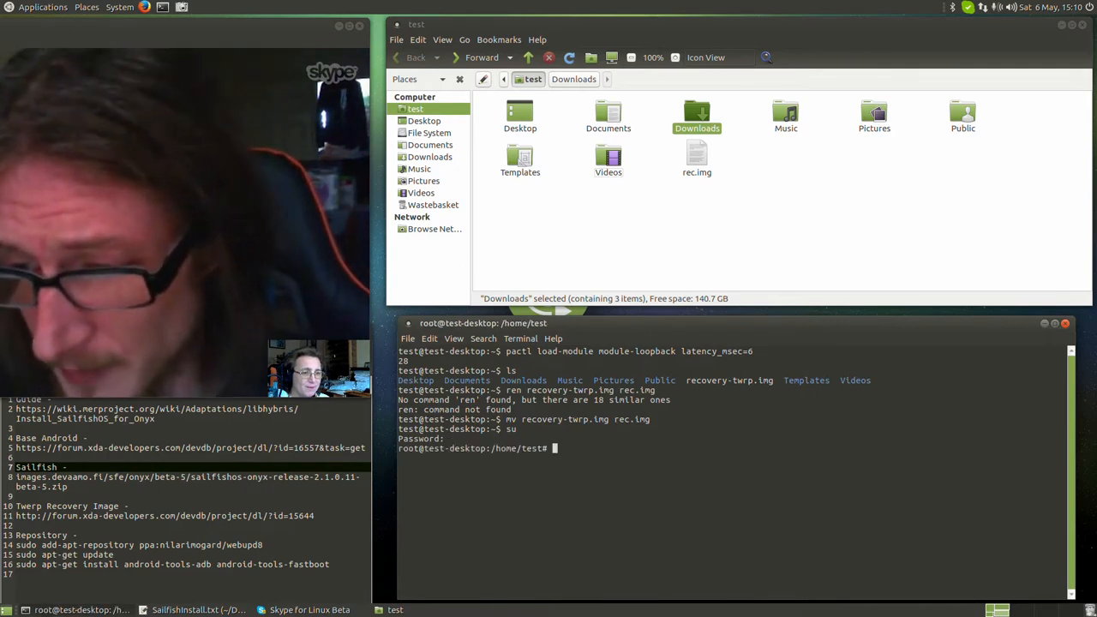
type("fastb")
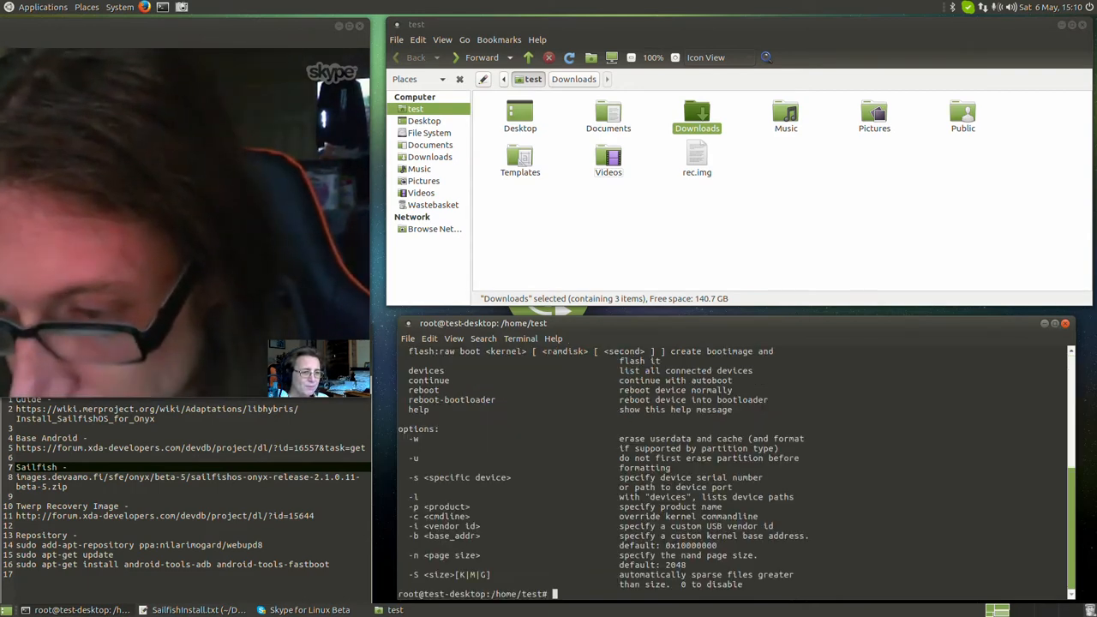
type("fastboot display")
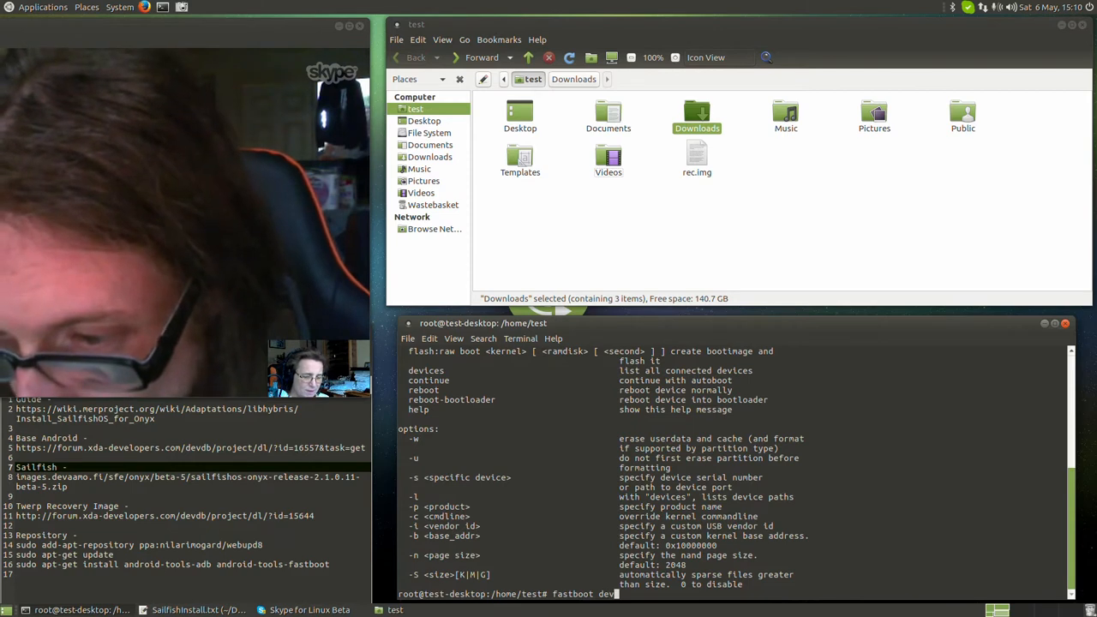
key("Return")
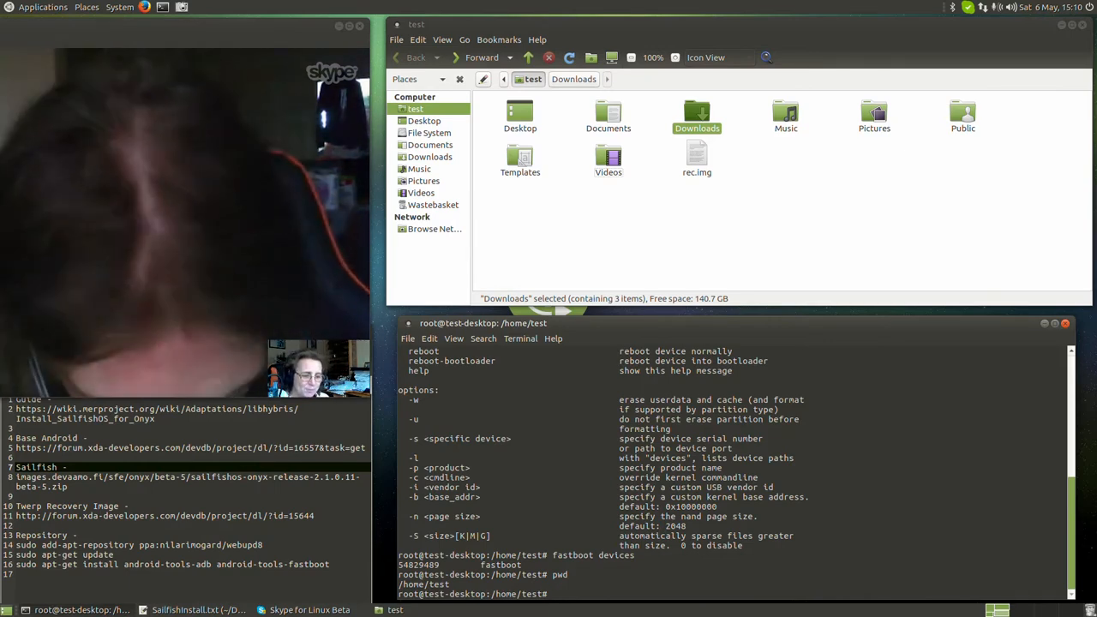
- Flash rec.img to the recovery partition with fastboot flash recovery, finishing with OKAY
type("fastboot flash")
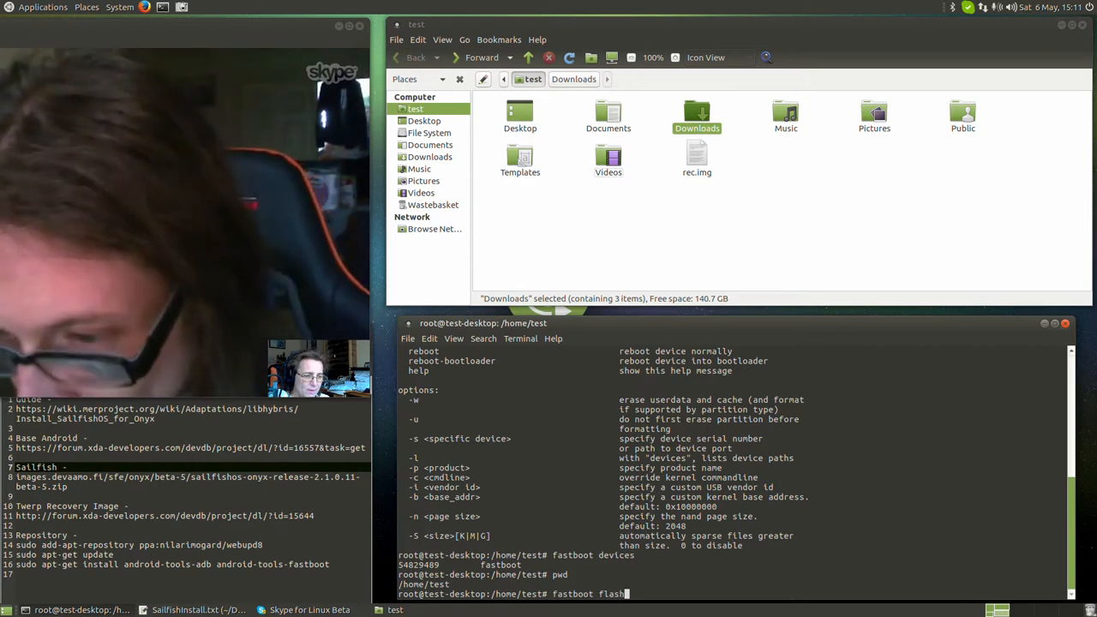
type("recovery")
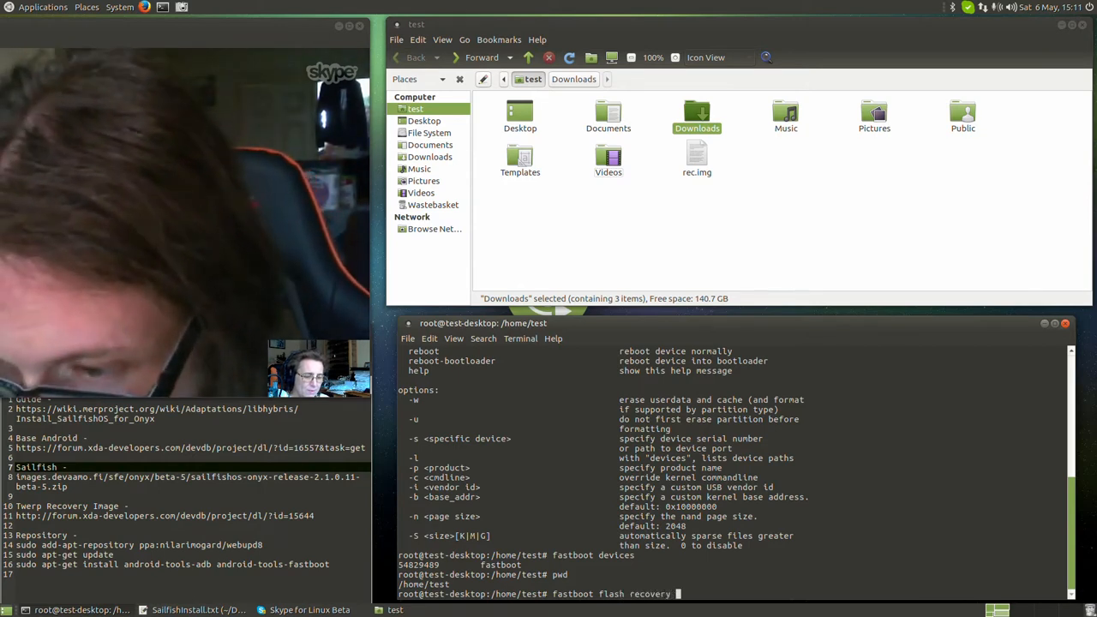
type("rec.img")
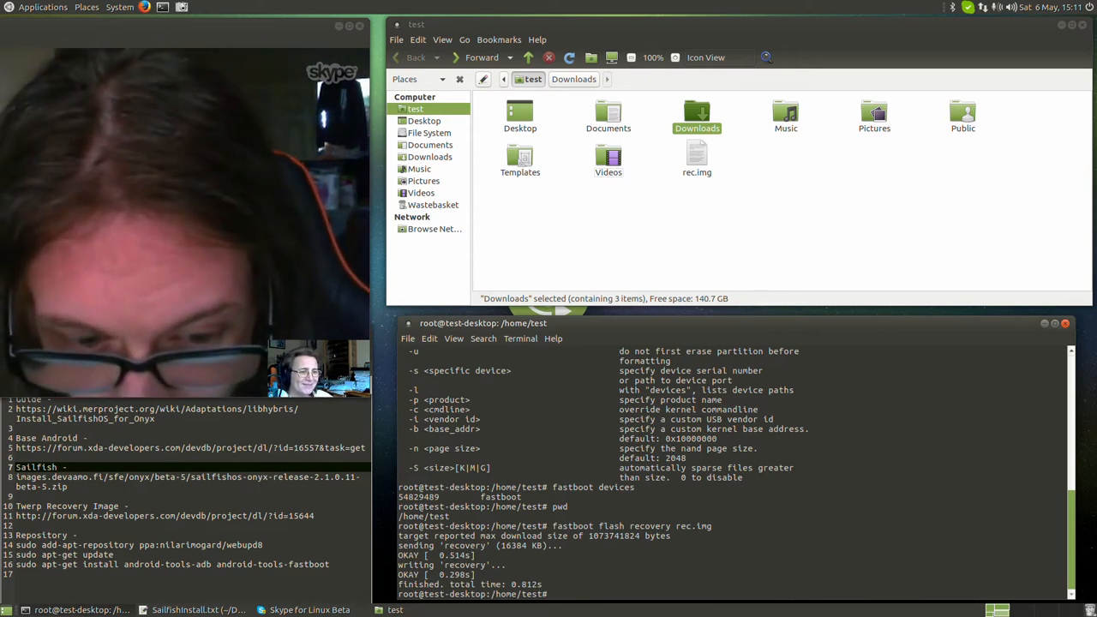
type("fastboot boot recovery")
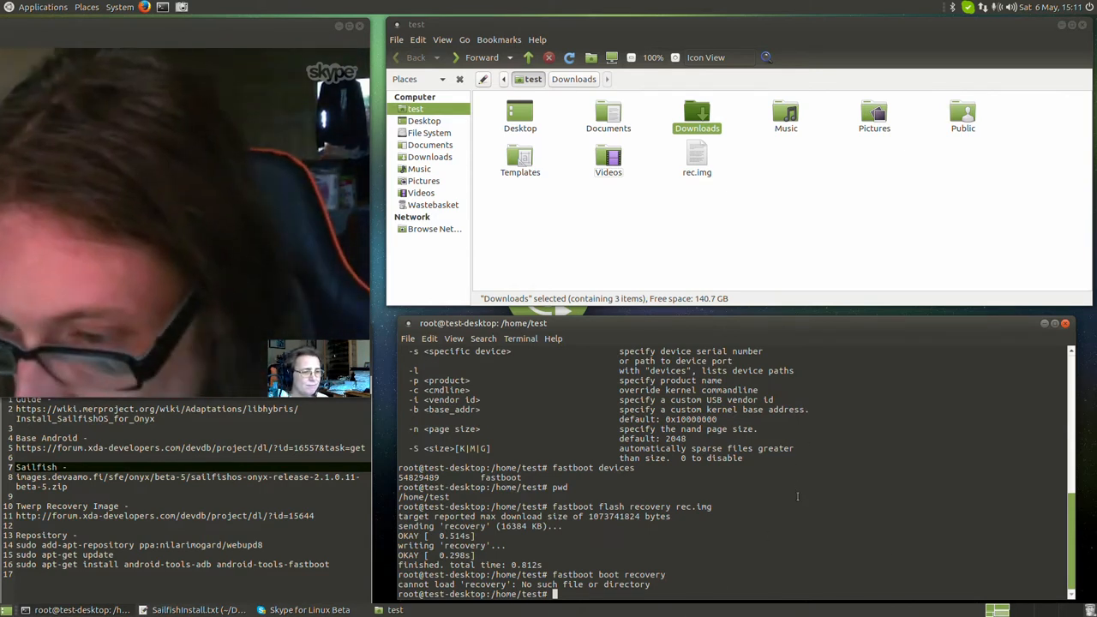
- Boot the phone into each downloaded TWRP image via fastboot boot, ending with twrp-3.0.2-0-onyx.img reporting OKAY
type("fastboot boot twrp-3.0.2-0-onyx.img")
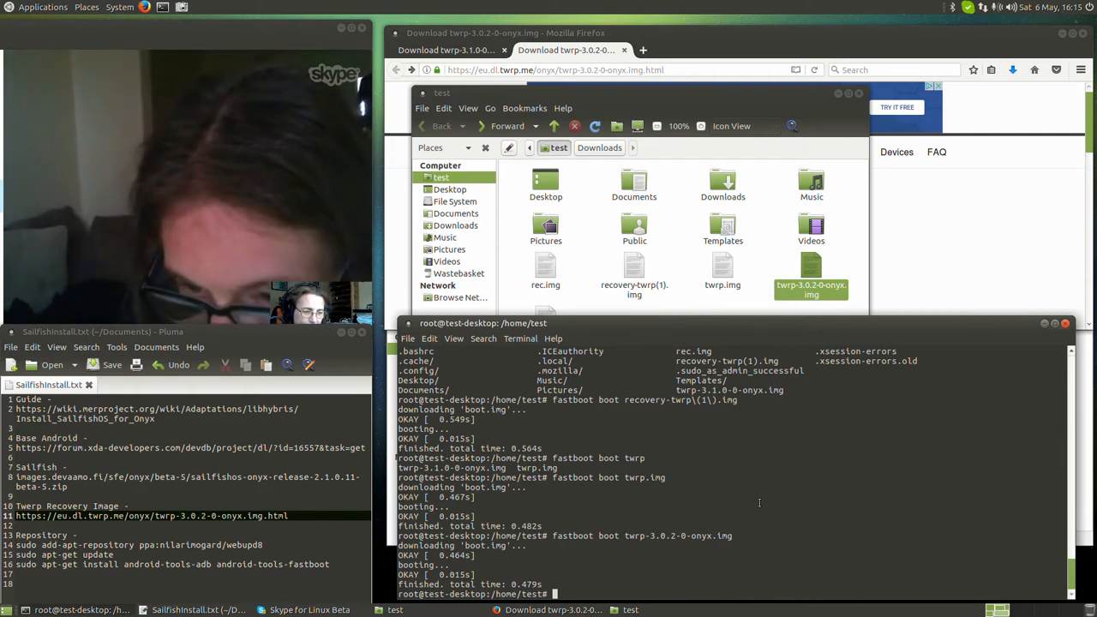
- Retry fastboot boot with the blu_spark onyx TWRP image, which fails with 'dtb not found'
type("fastboot flash r")
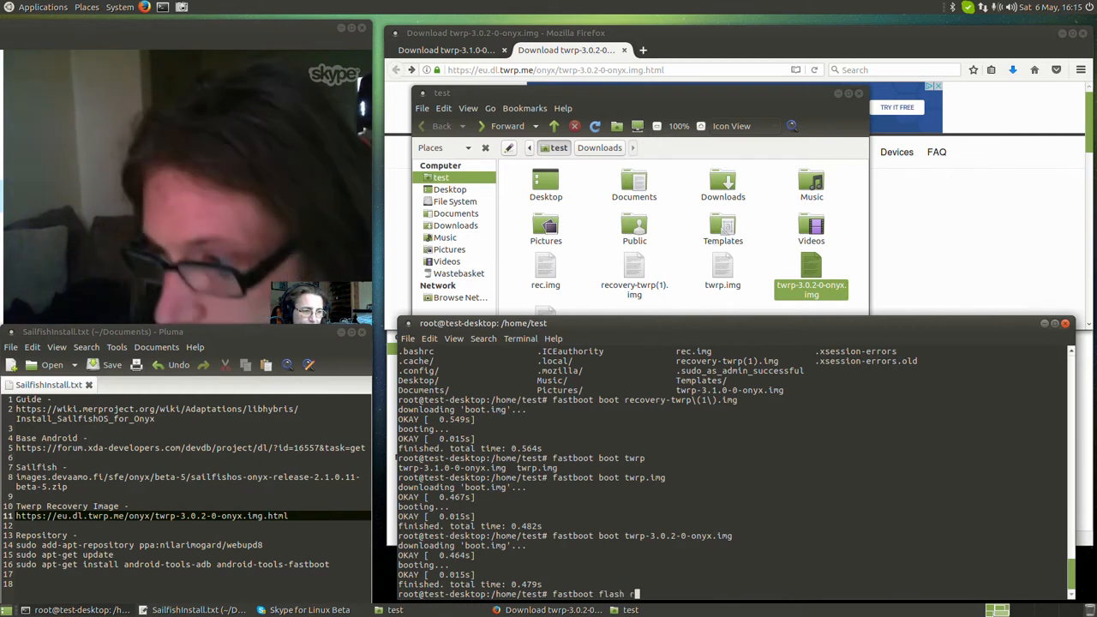
type("ecovery")
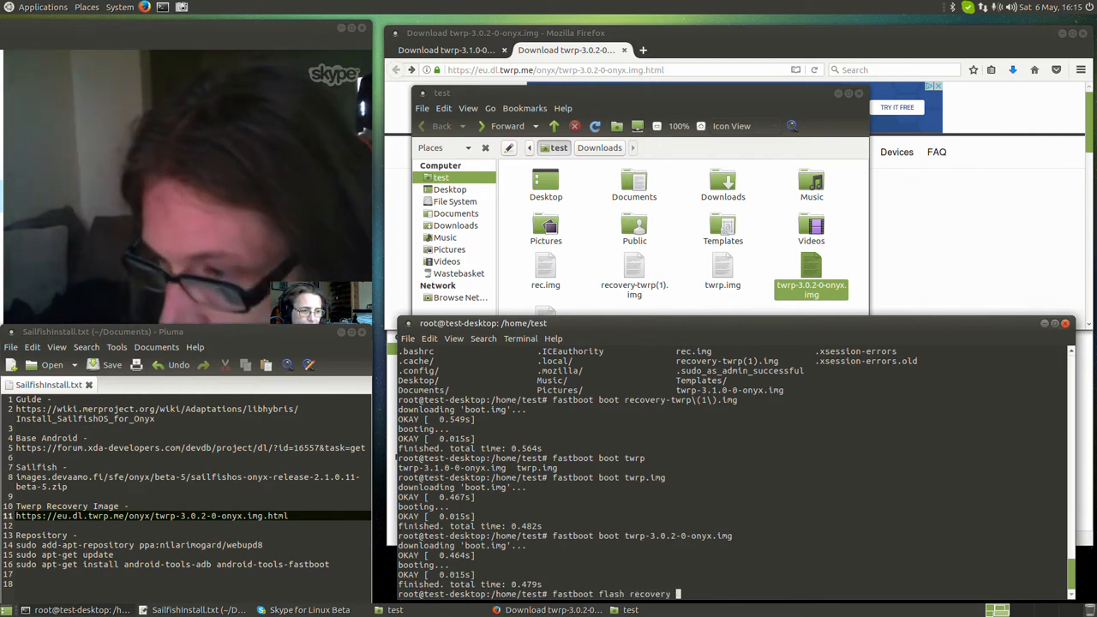
type("twrp-3.0.2-0-onyx.img")
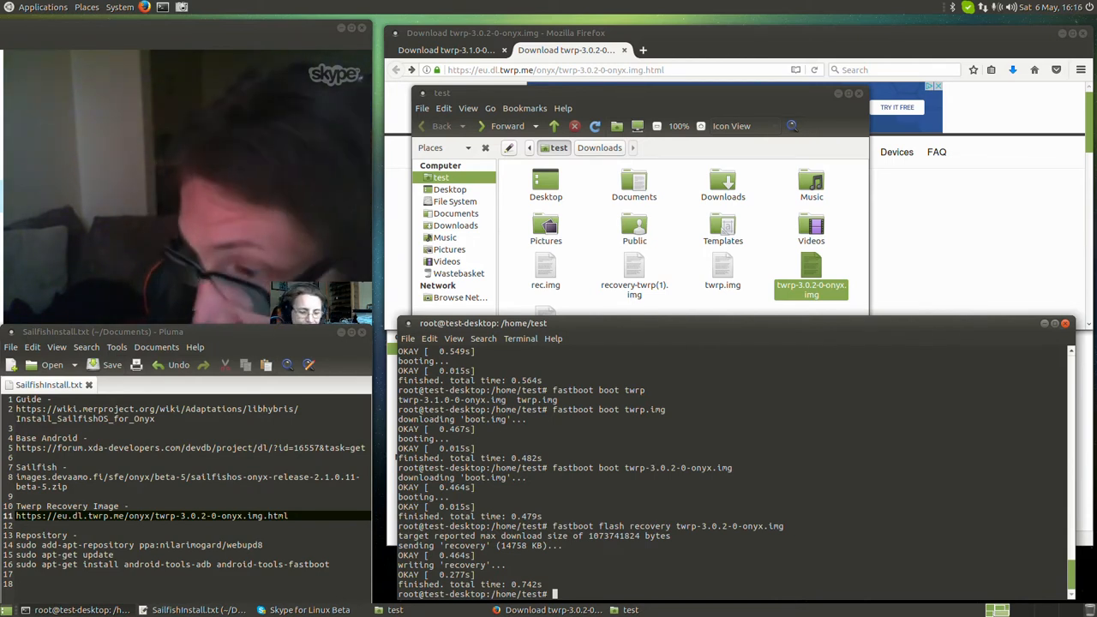
type("fastboot")
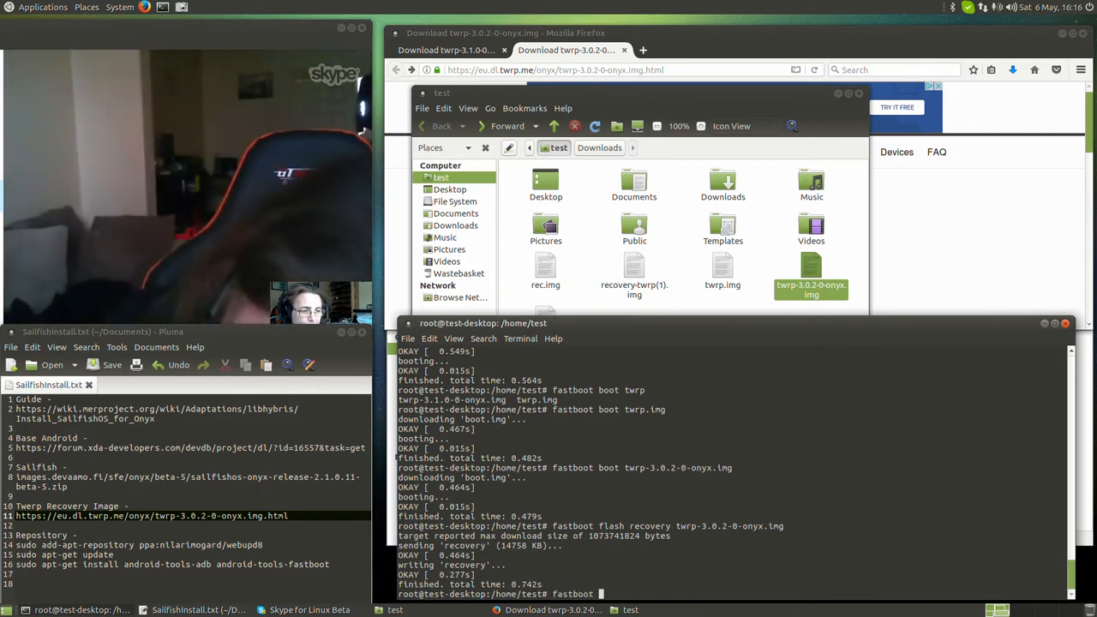
type("bo")
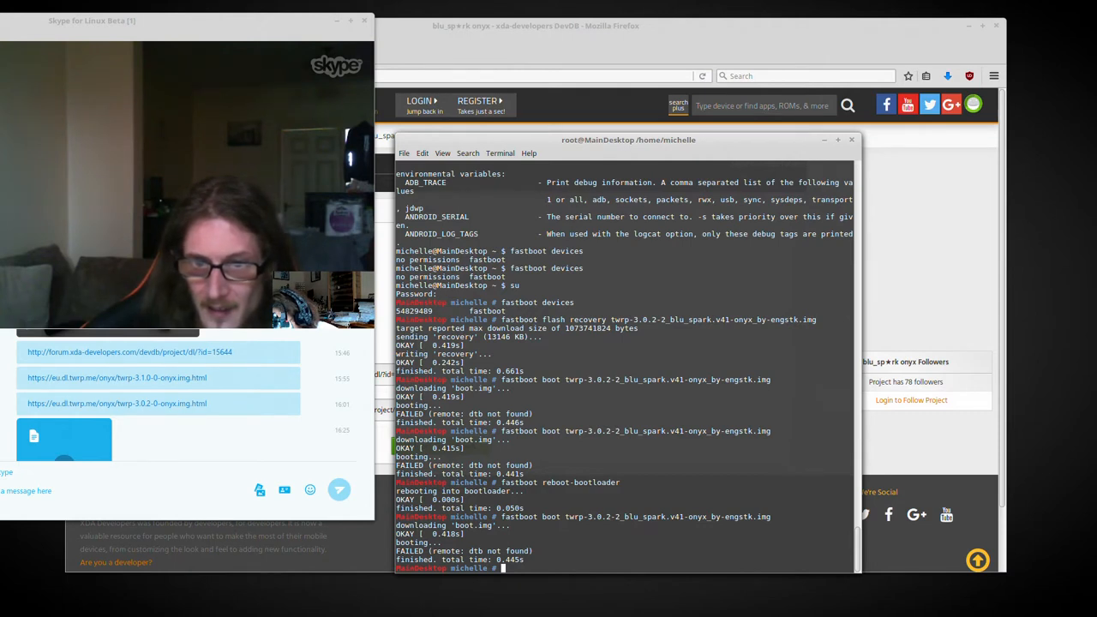
- Reboot the phone into its bootloader with fastboot reboot-bootloader
type("fastboot reboot-bootloader")
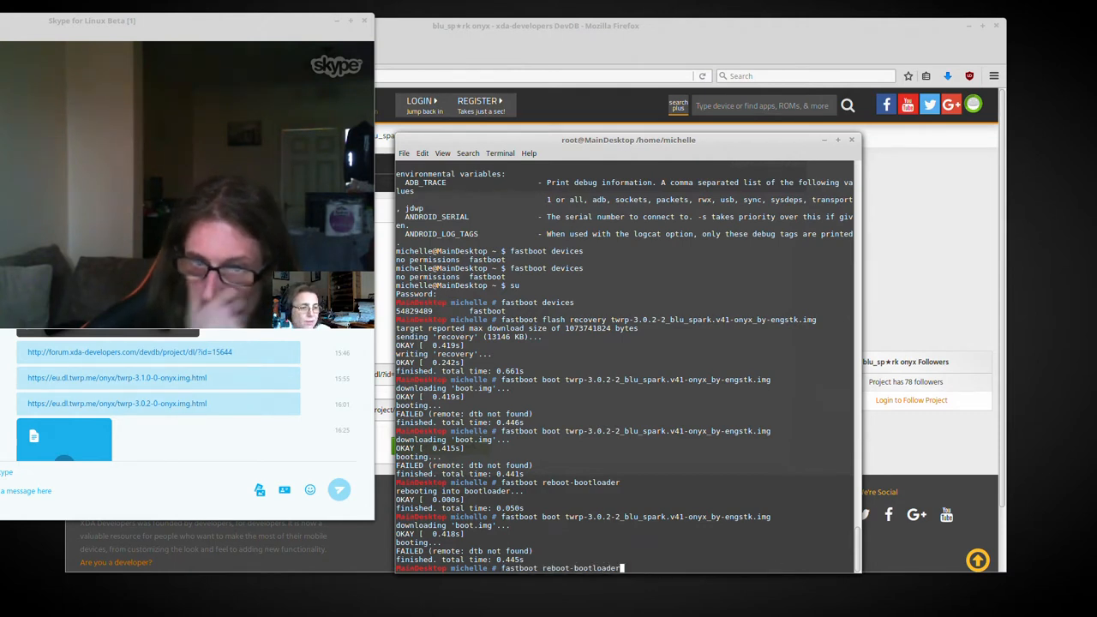
key("Return")
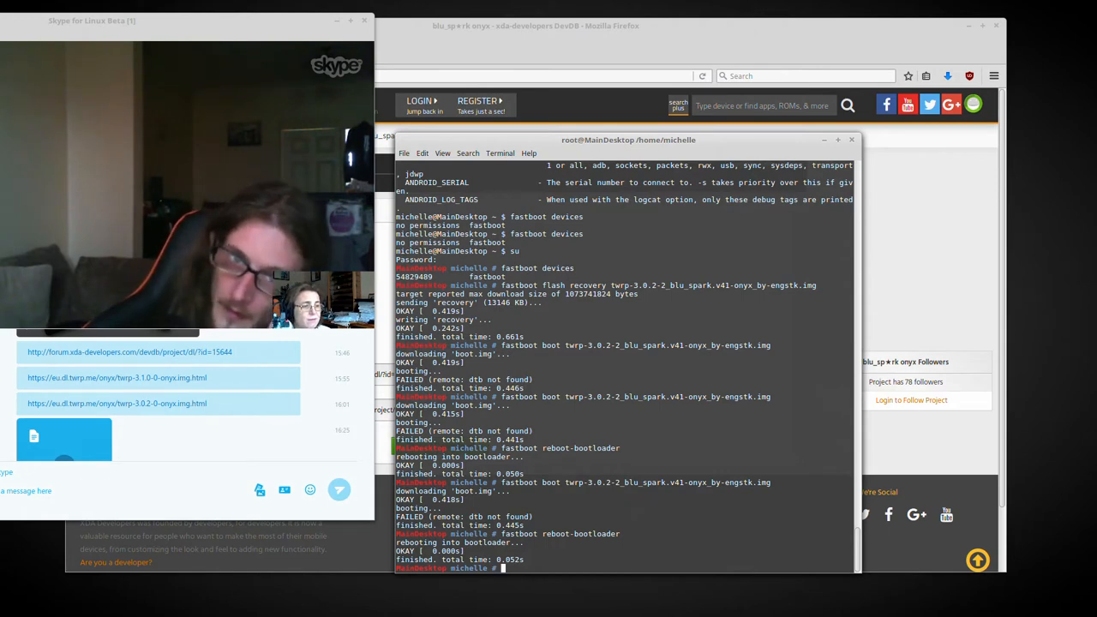
mouse_move(293, 480)
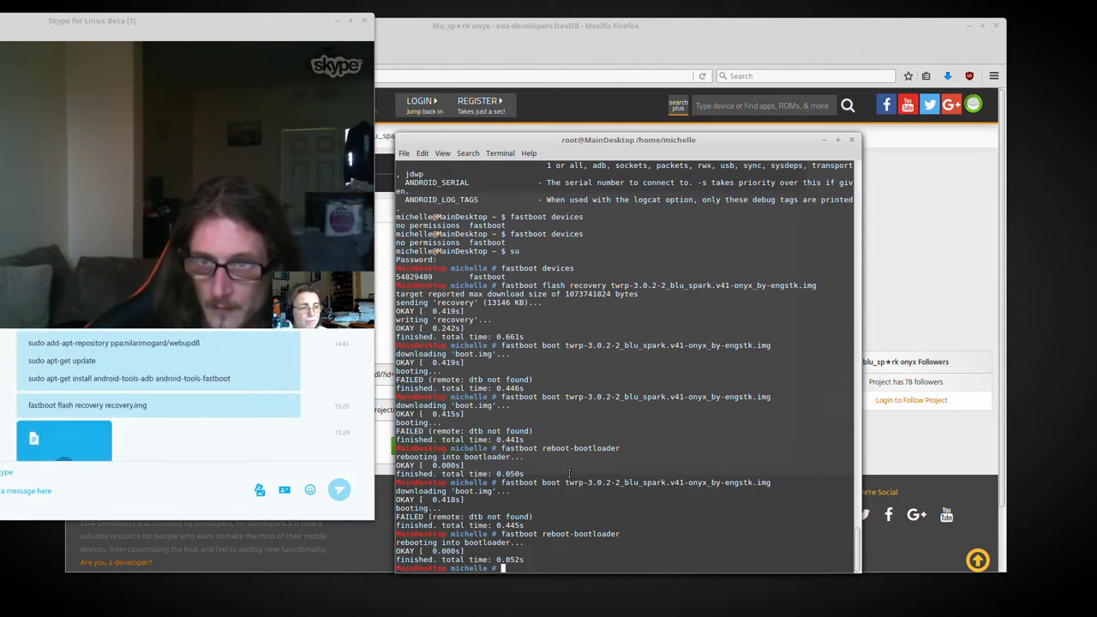
- Attempt fastboot boot recovery and fastboot reboot recovery, getting only 'no such file' and usage help
type("fastboot r")
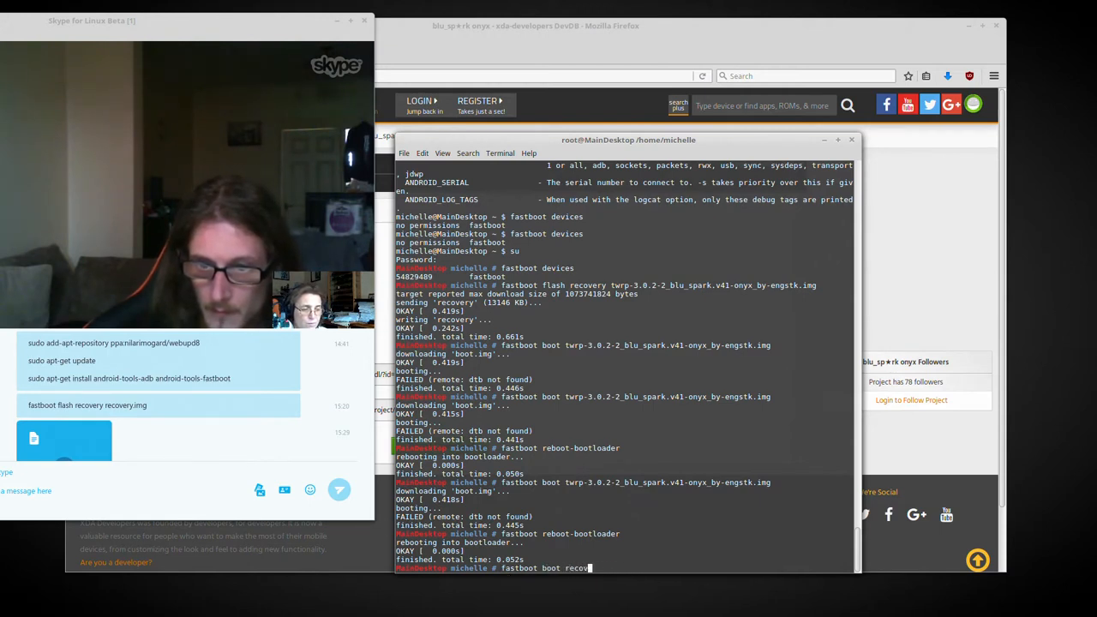
key("Return")
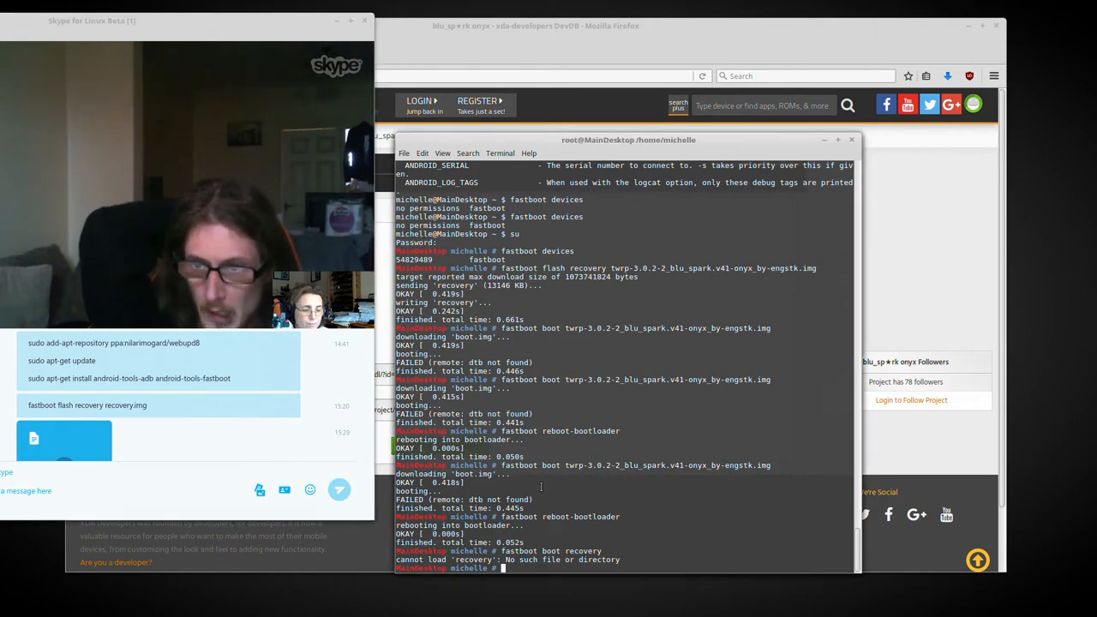
type("fastboot")
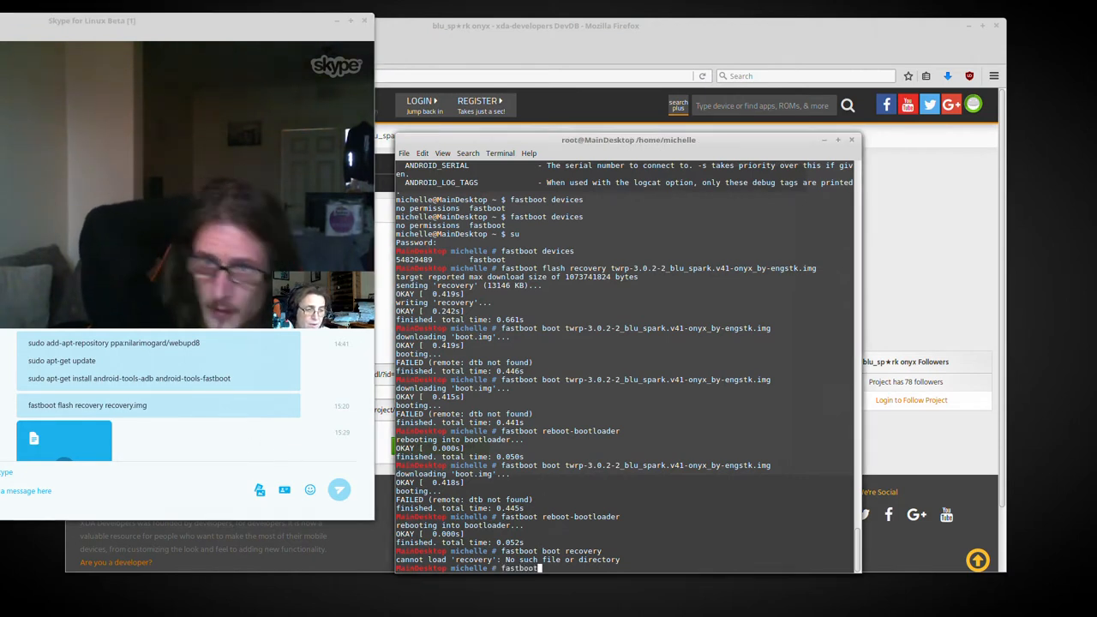
type("reboot recovery")
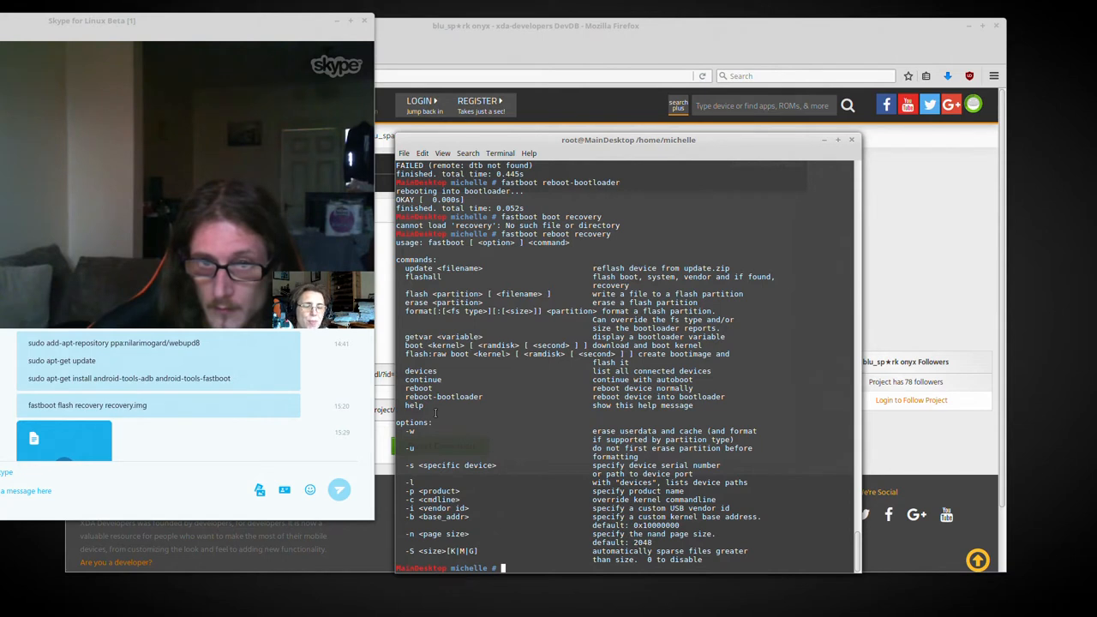
mouse_move(312, 432)
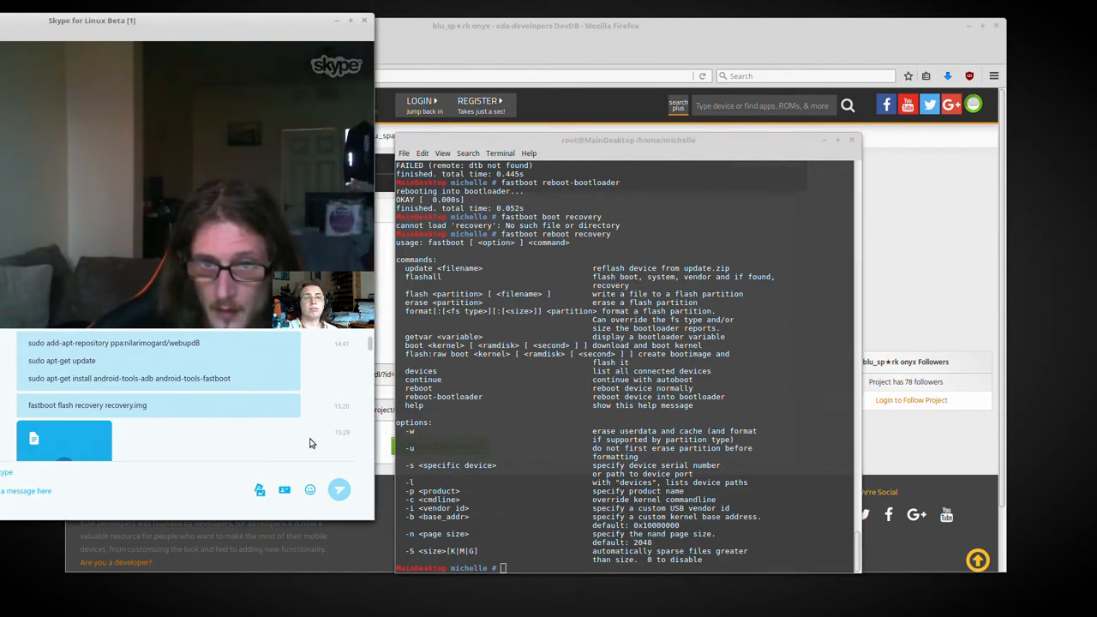
scroll("down", 3)
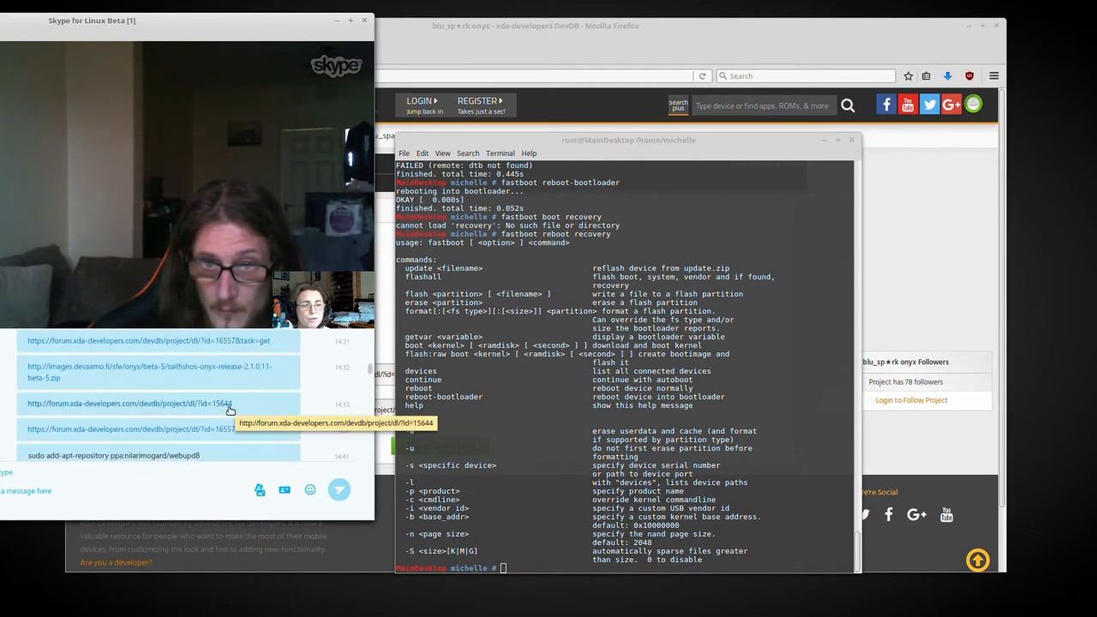
- Follow the chat's xda-developers link and start the direct download of recovery-twrp.img
left_click(128, 403)
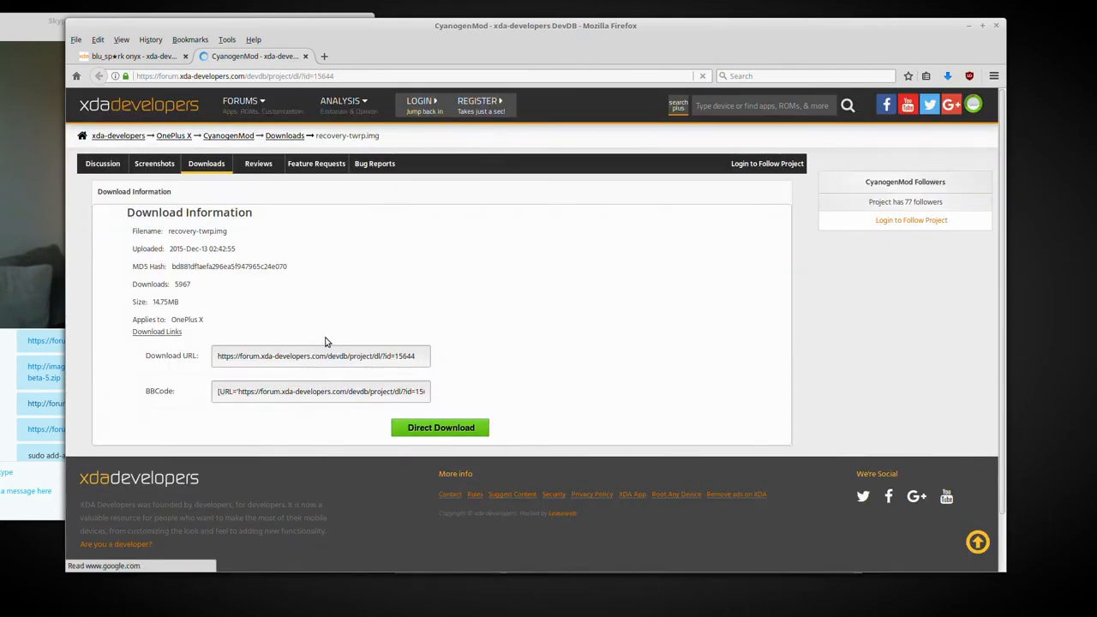
left_click(439, 428)
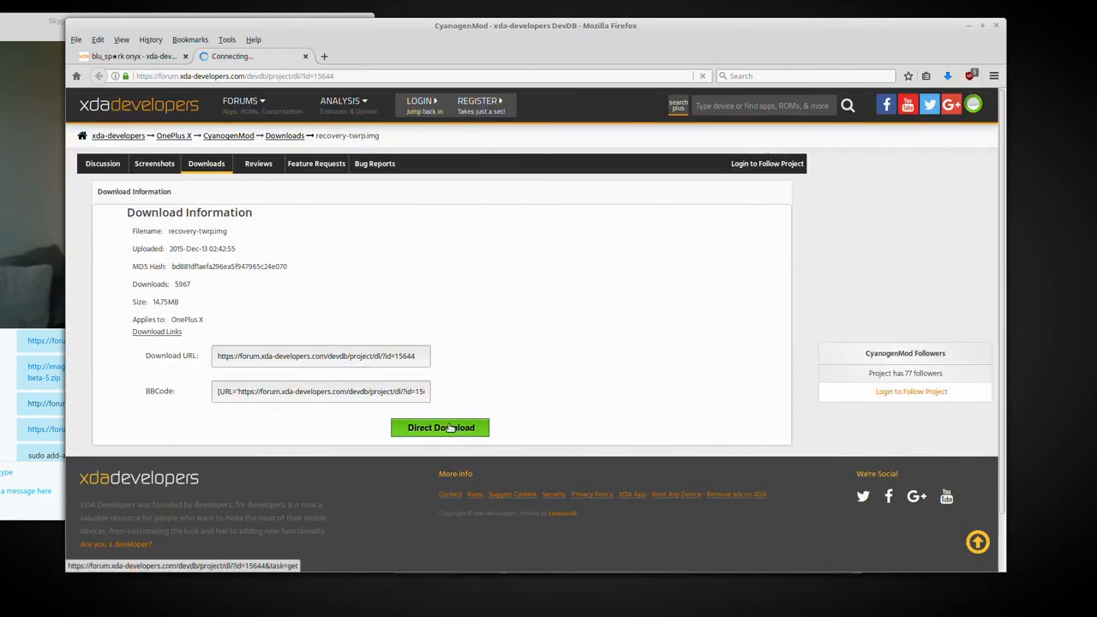
left_click(440, 429)
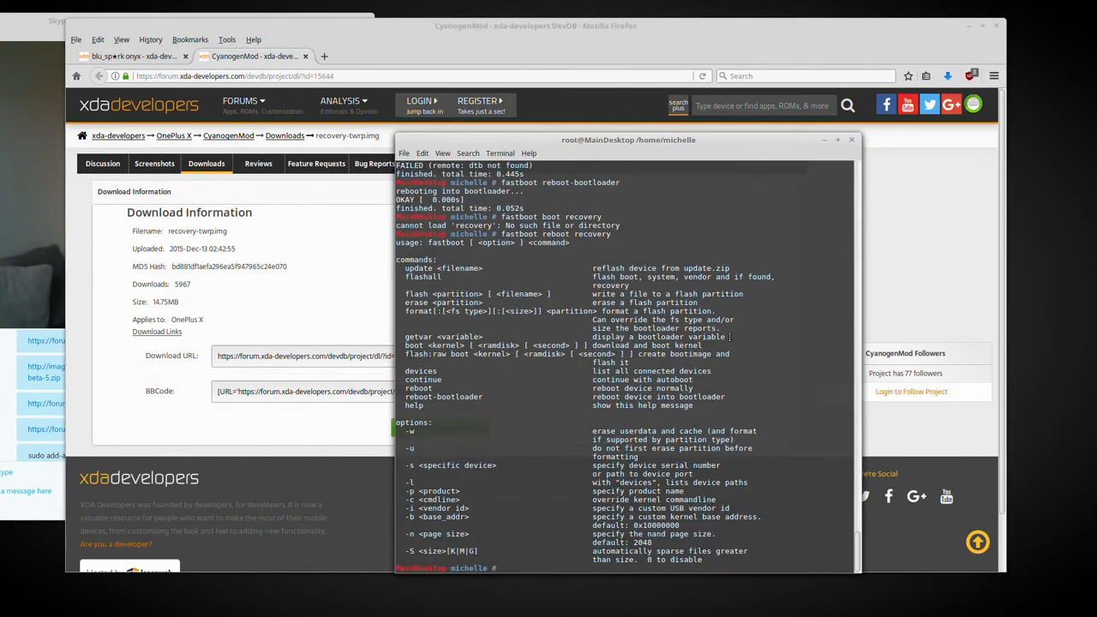
- Browse the ClockworkMod page, then bring up the blog guide on installing ClockworkMod Recovery and CyanogenMod
type("fastboot boot recovery")
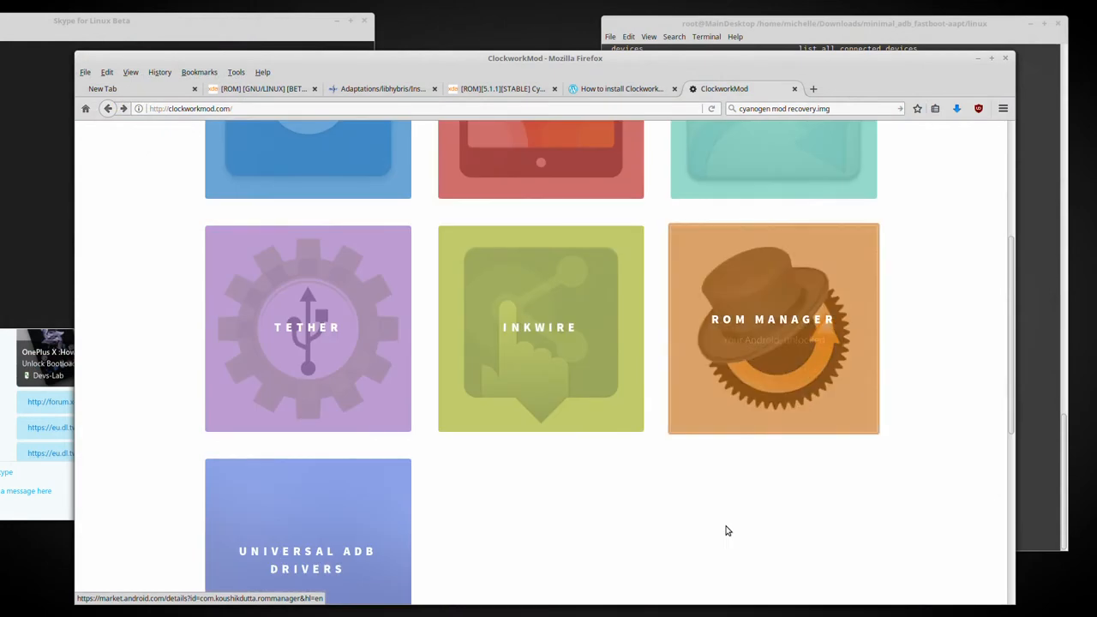
scroll("down", 3)
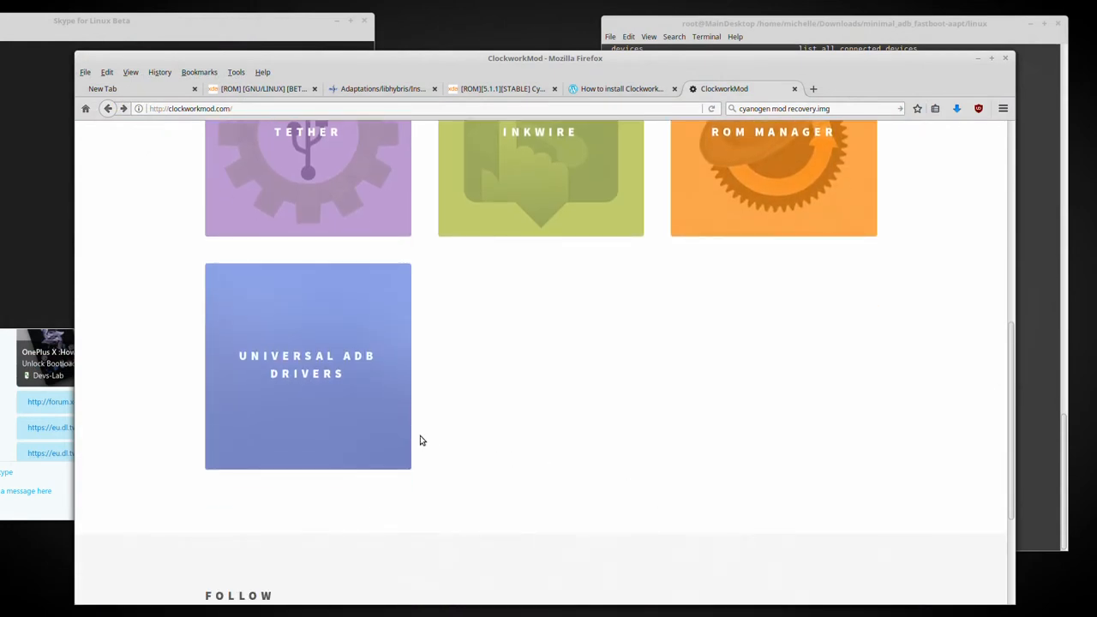
scroll("down", 3)
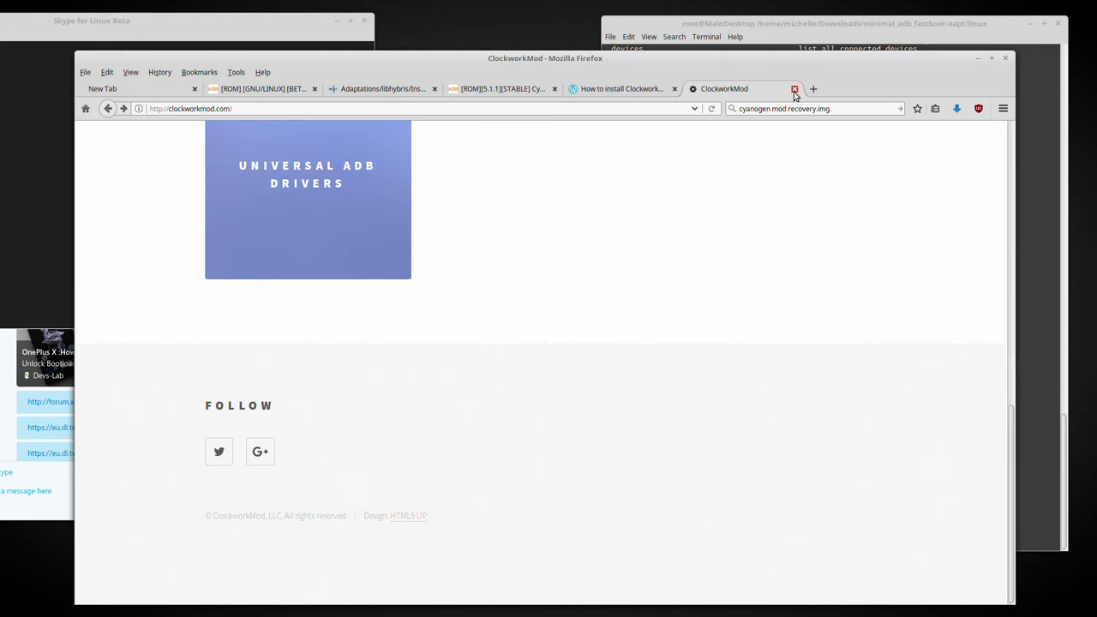
mouse_move(795, 89)
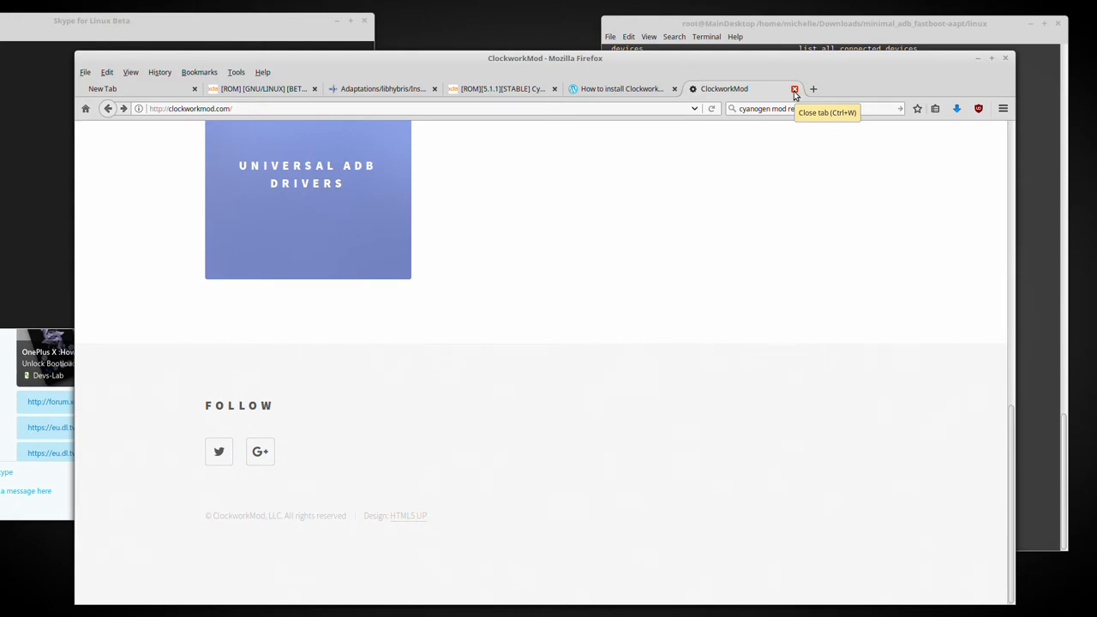
mouse_move(780, 293)
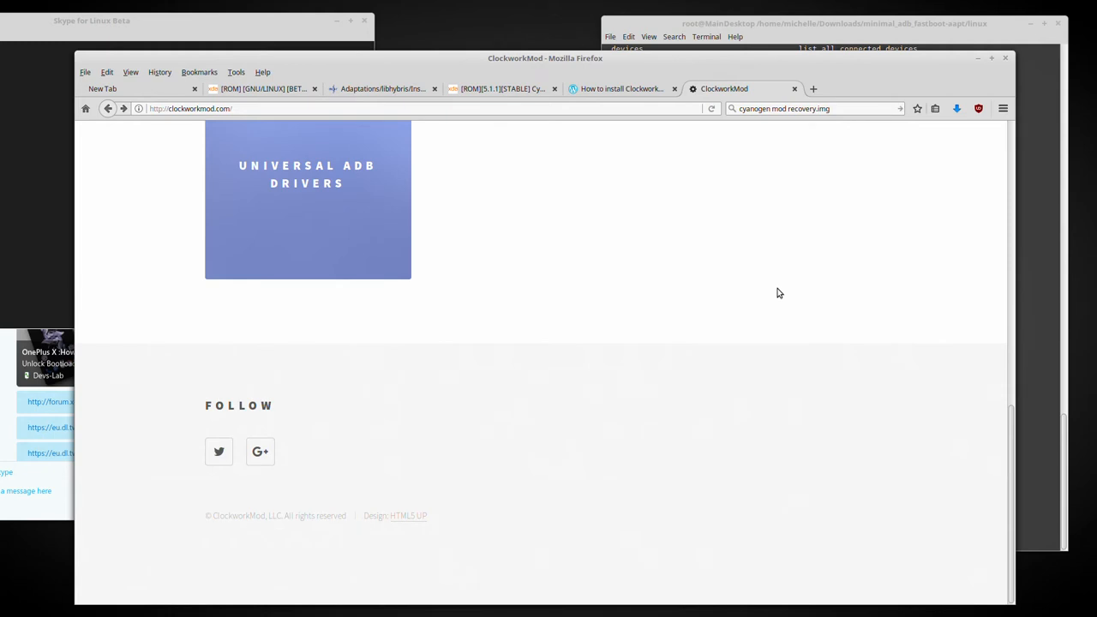
scroll("up", 3)
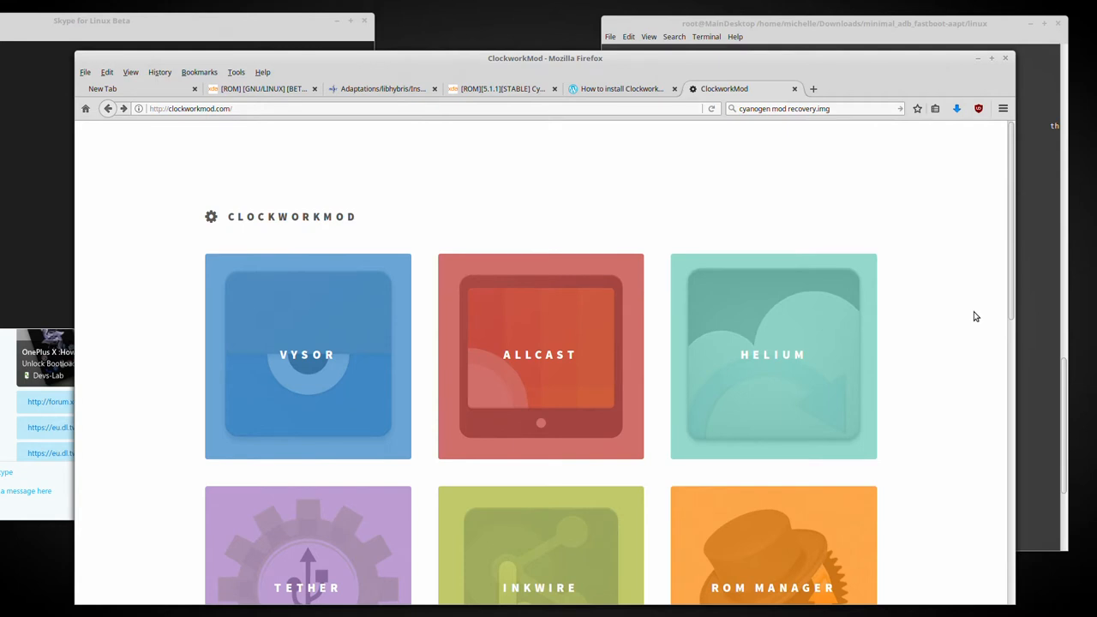
mouse_move(731, 154)
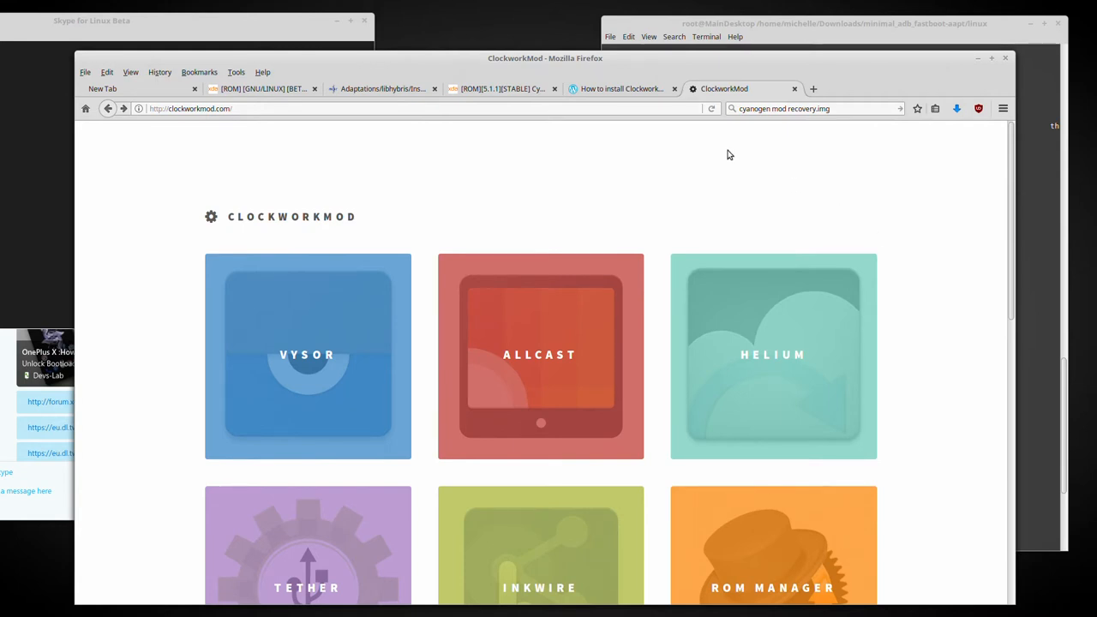
left_click(620, 89)
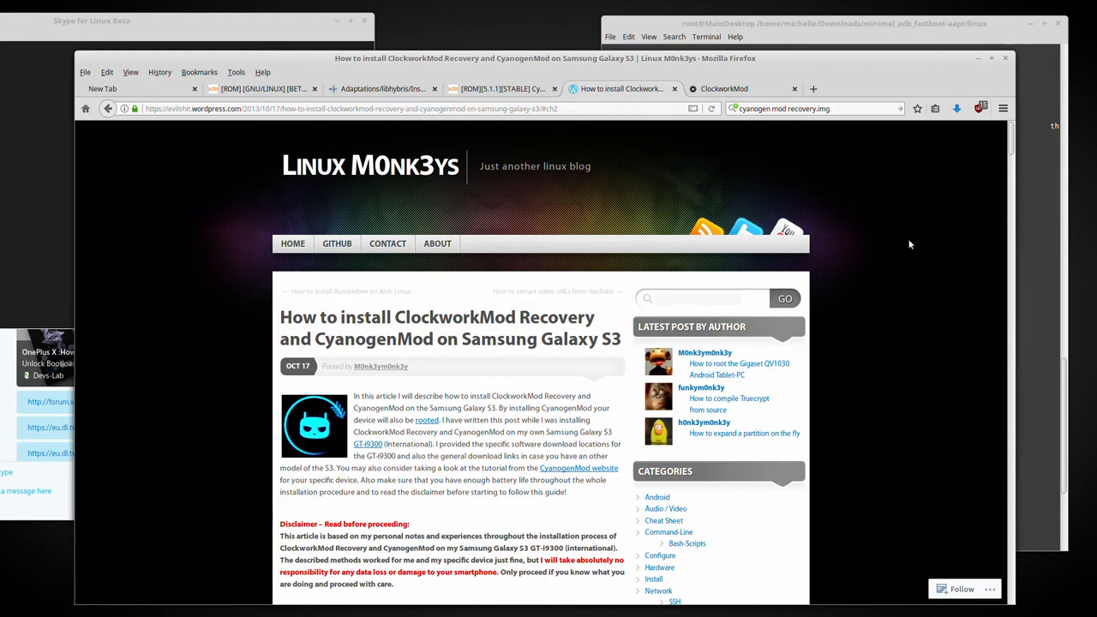
mouse_move(302, 31)
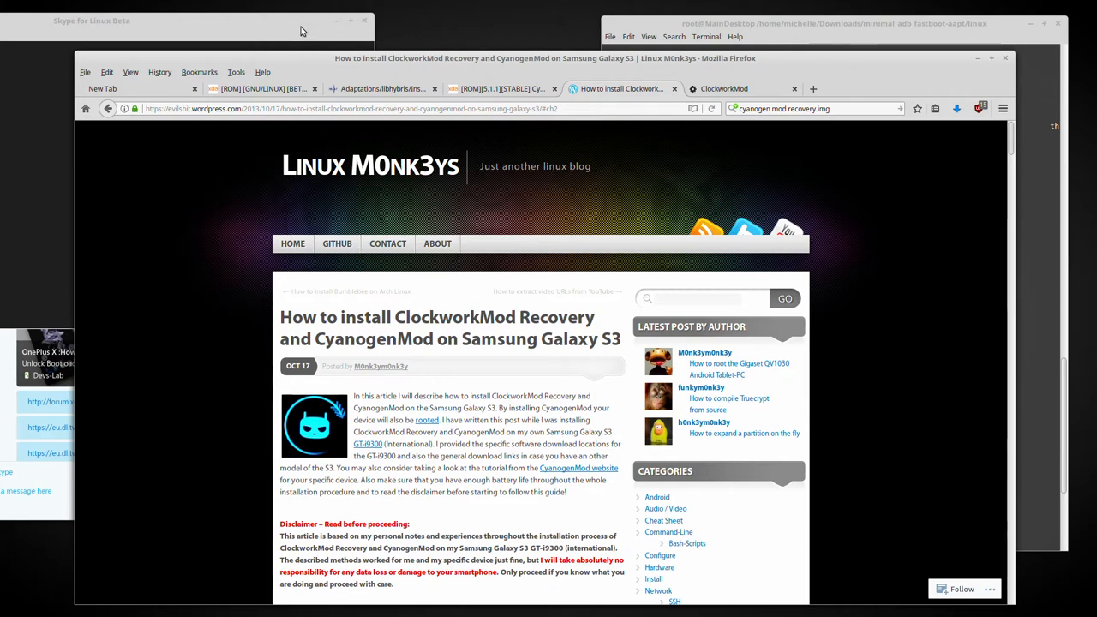